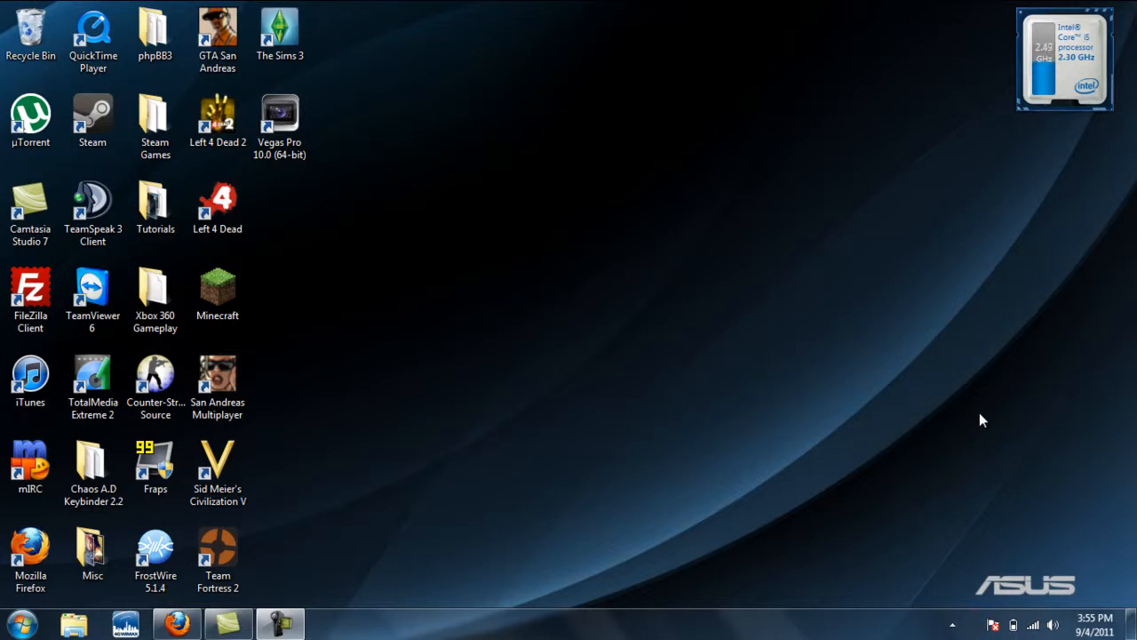
mouse_move(966, 401)
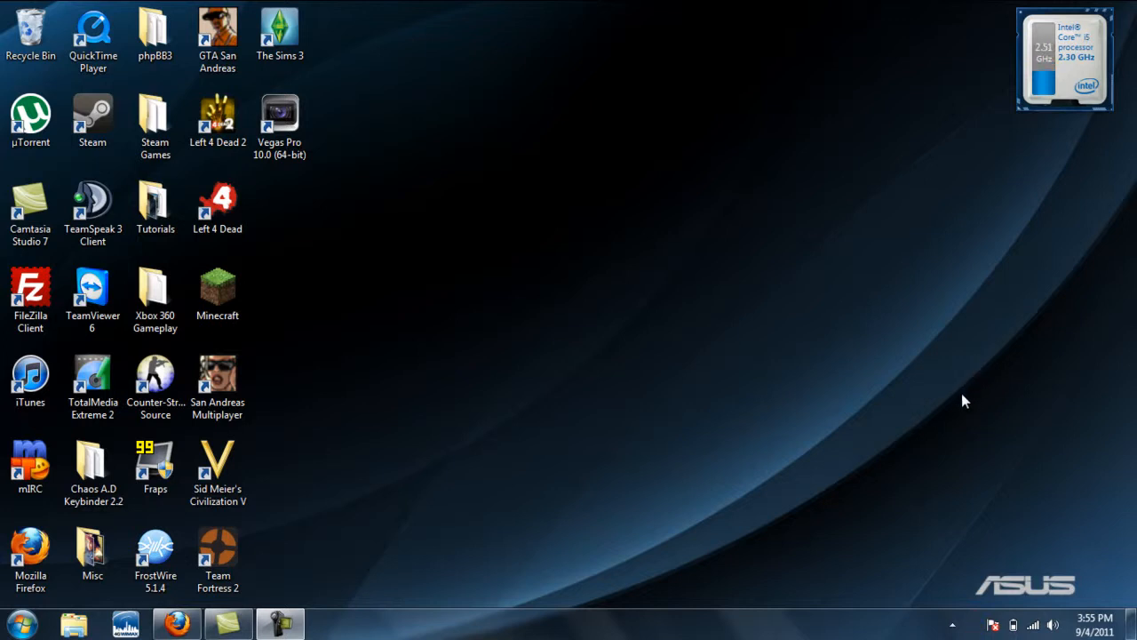
mouse_move(960, 414)
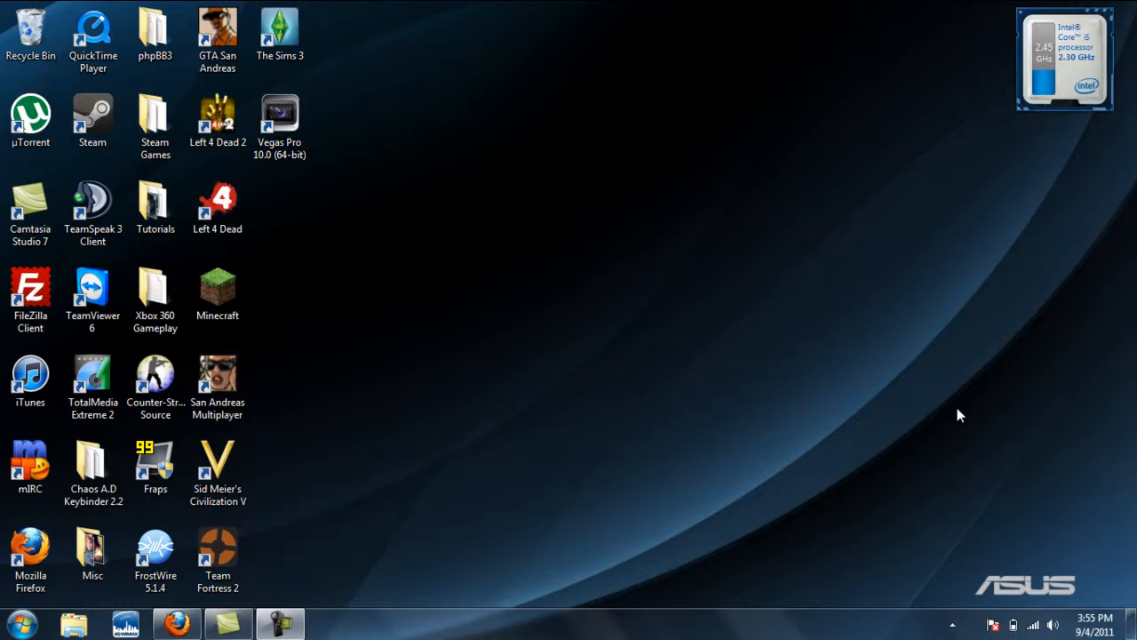
mouse_move(947, 456)
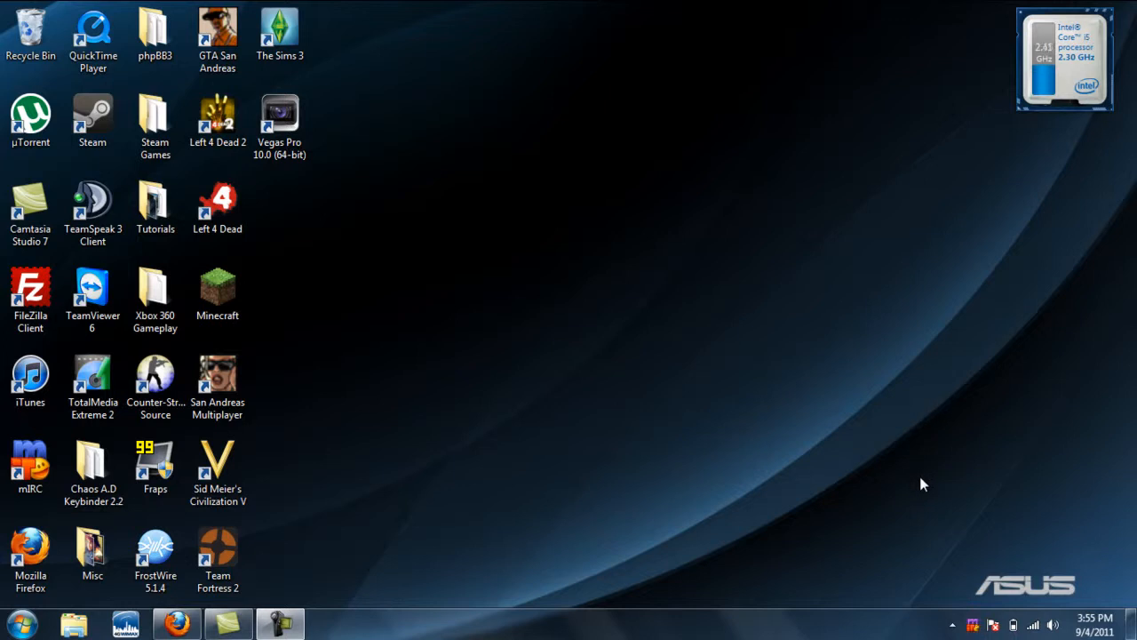
mouse_move(917, 505)
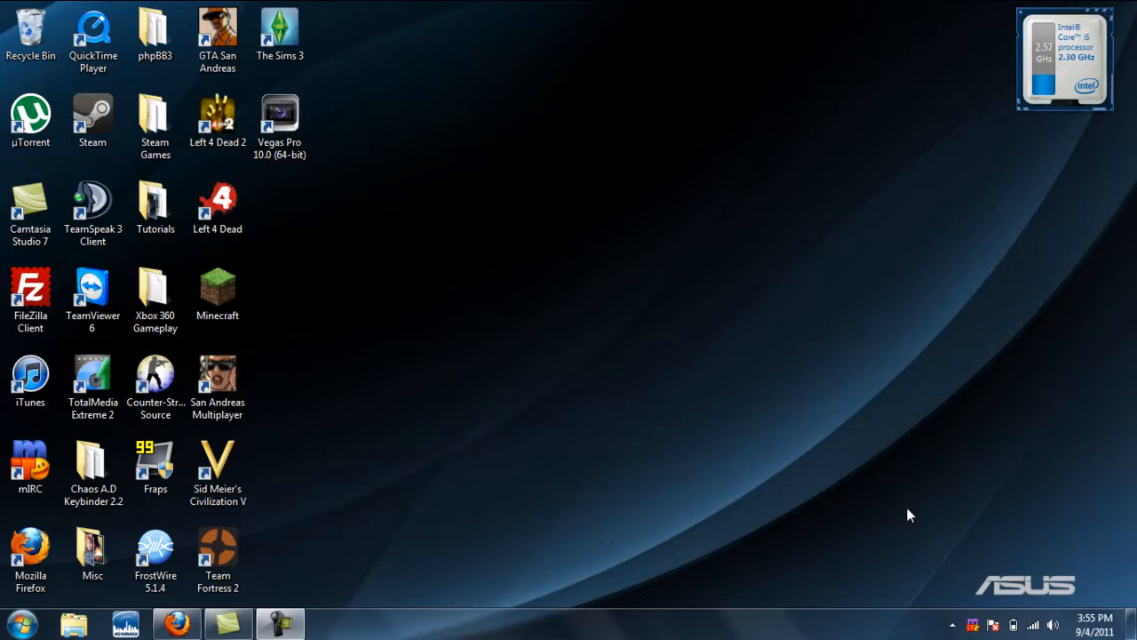
mouse_move(382, 469)
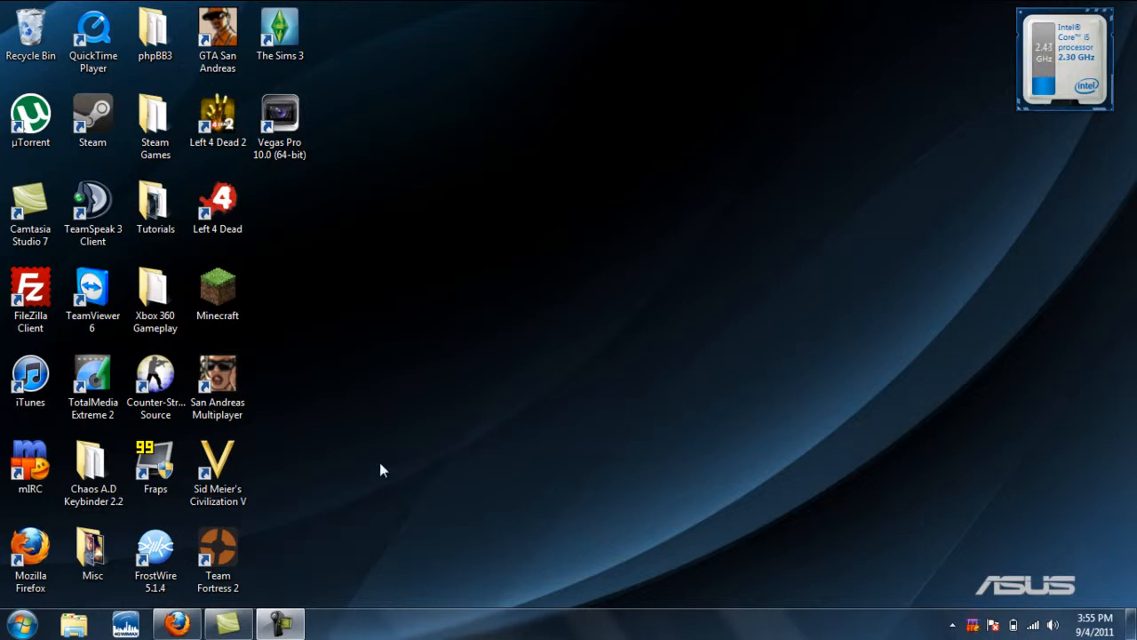
Step: Drag the Team Fortress 2 shortcut out of the icon column into the open desktop area
left_click_drag(216, 551, 529, 386)
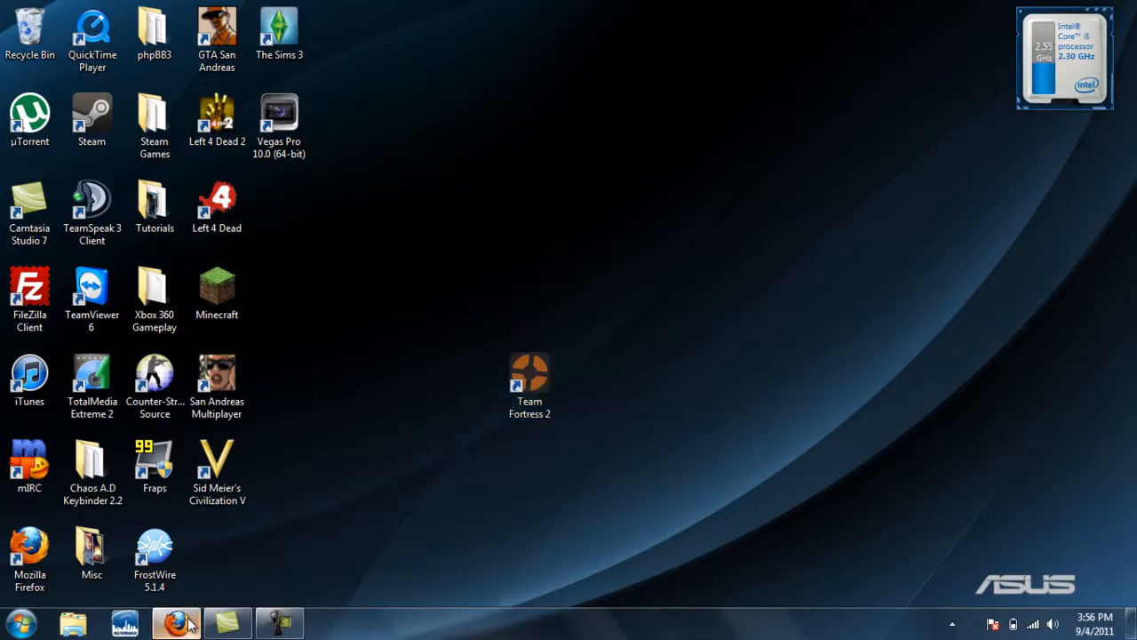
Step: Bring up Firefox and load gamesprays.com in a new tab
left_click(175, 622)
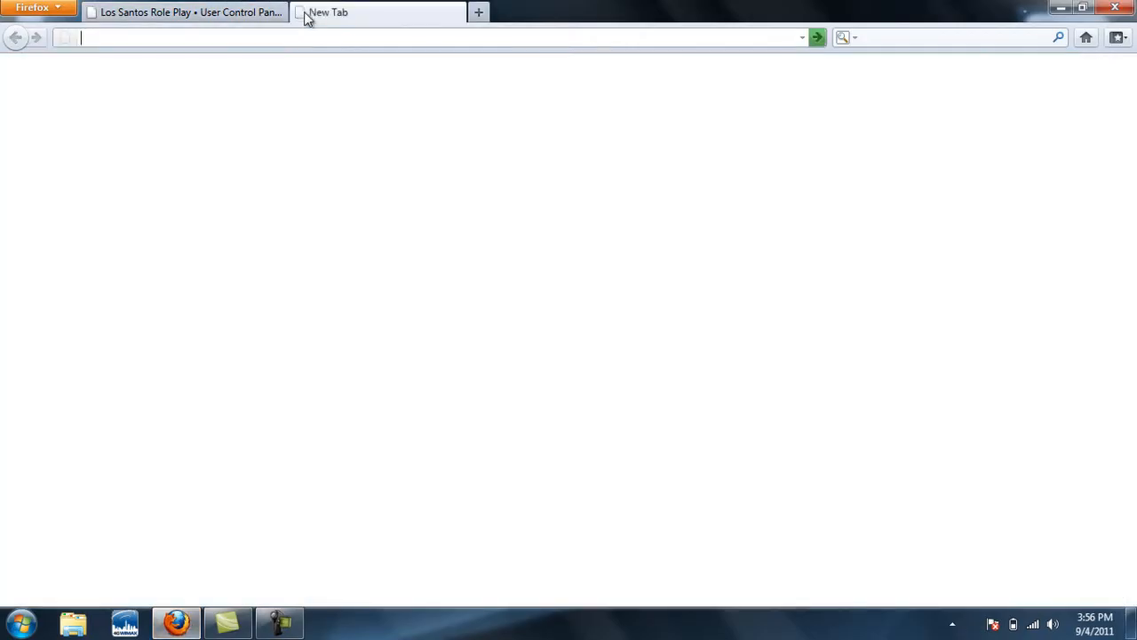
type("g")
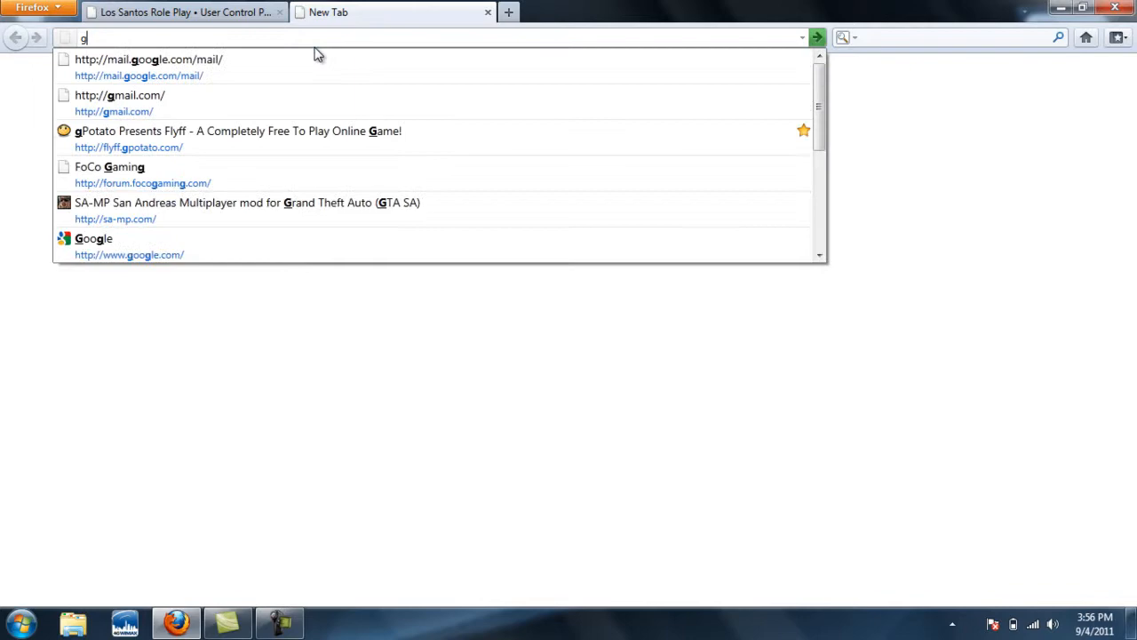
type("amesp")
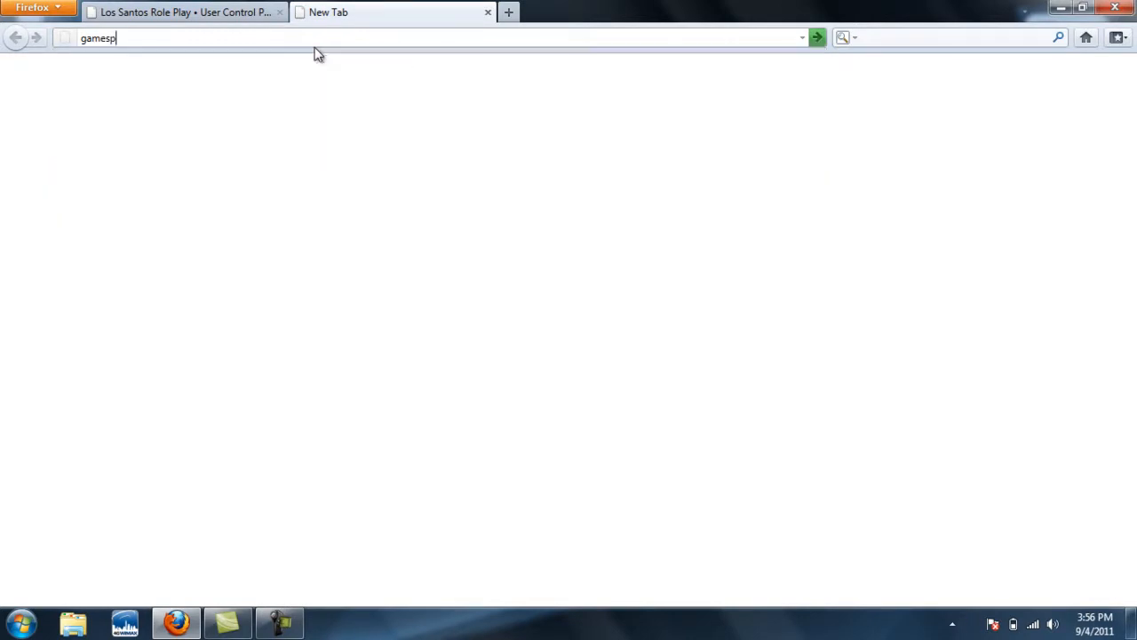
key("Return")
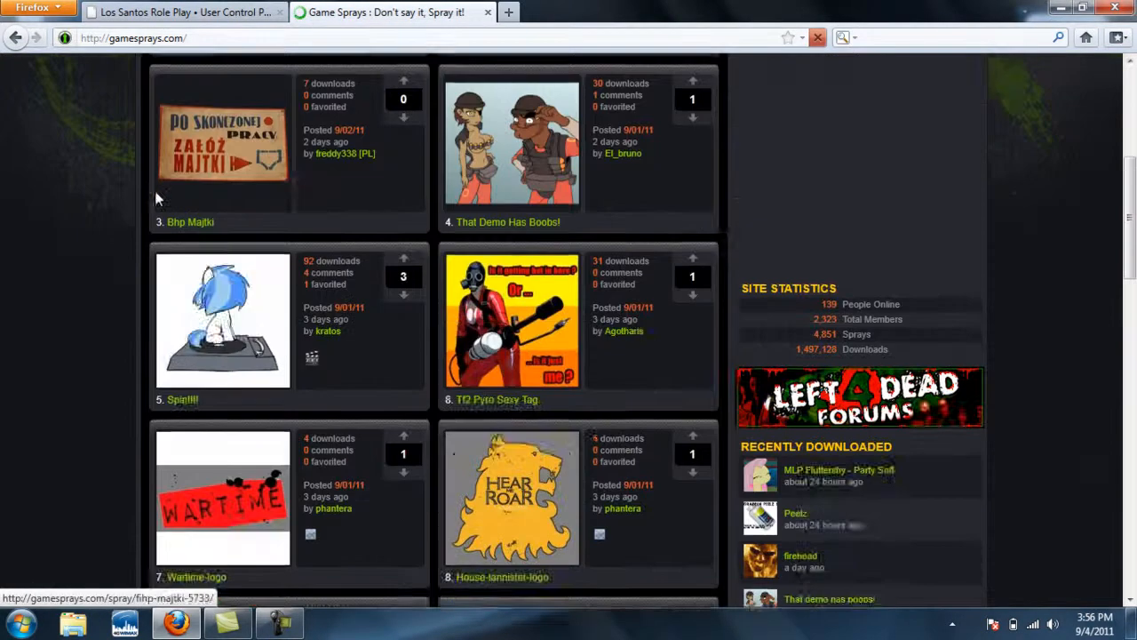
Step: Filter the GameSprays listing to Team Fortress 2 sprays and browse through them
scroll("down", 3)
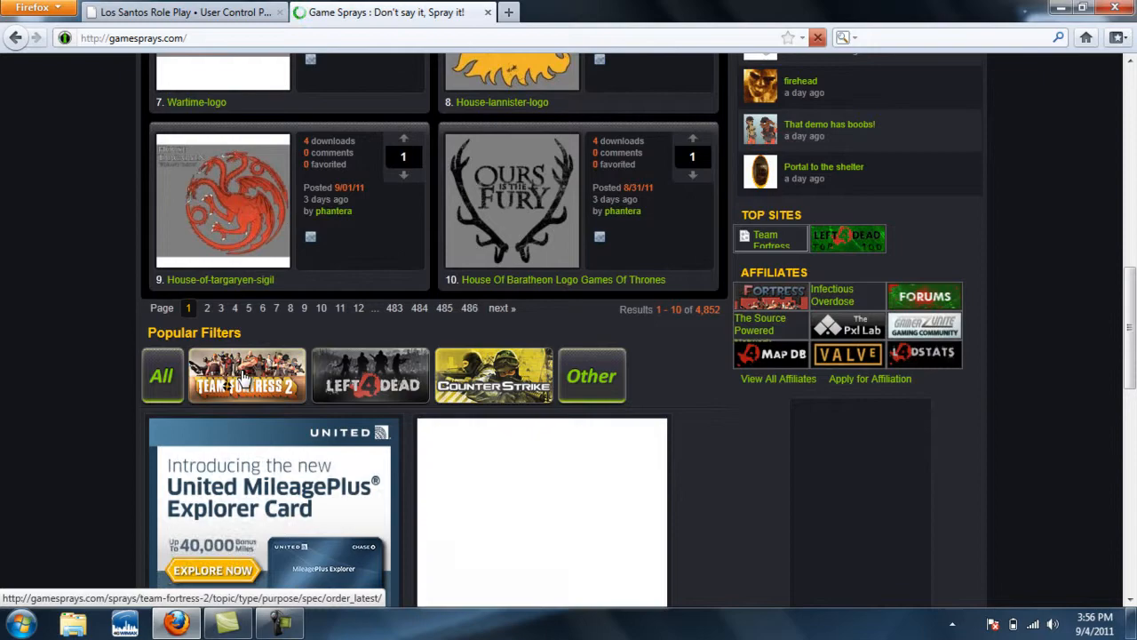
left_click(247, 375)
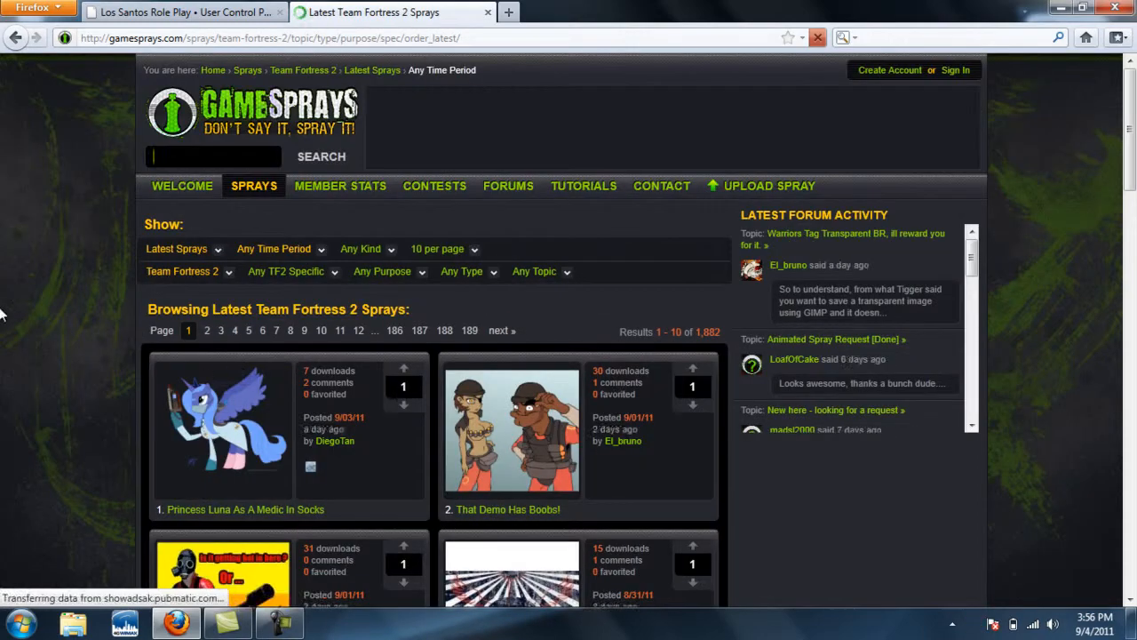
scroll("down", 3)
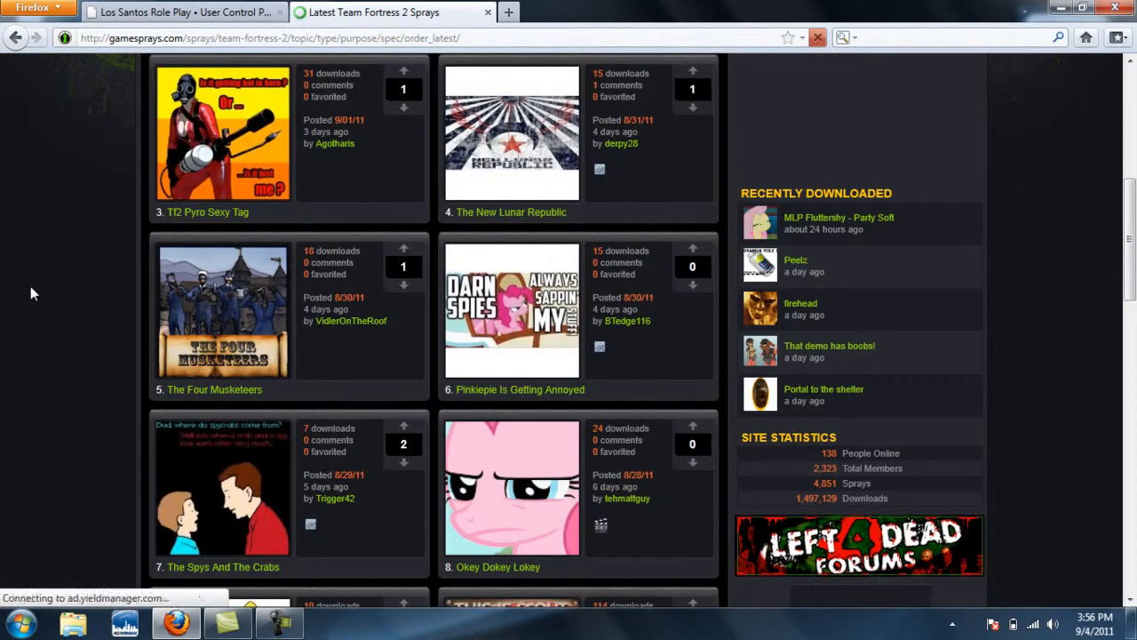
scroll("down", 3)
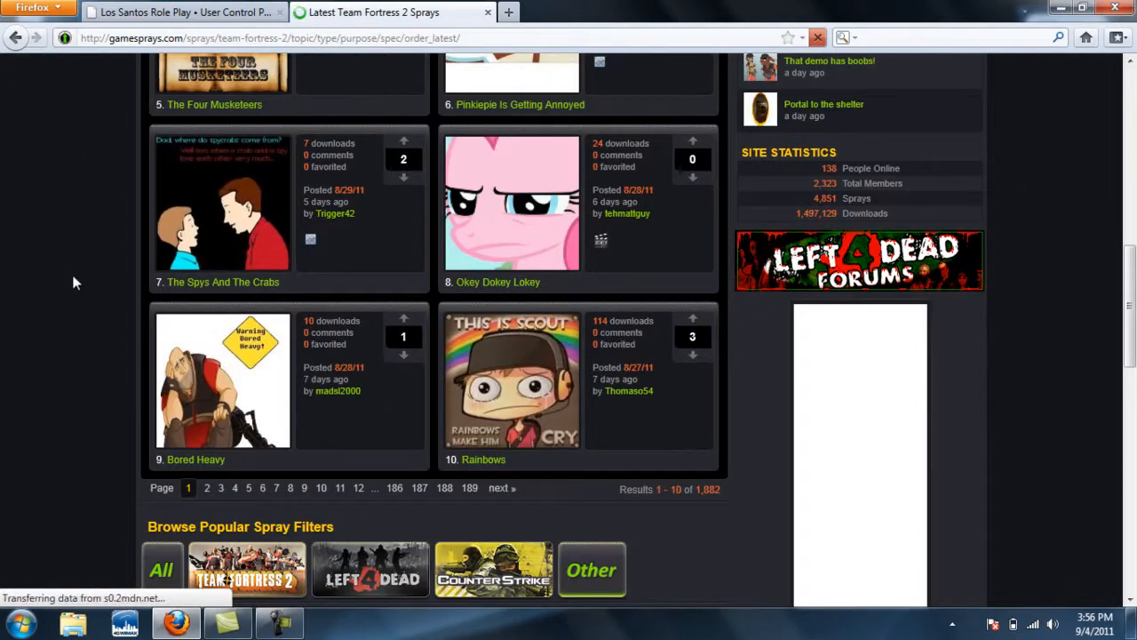
scroll("up", 3)
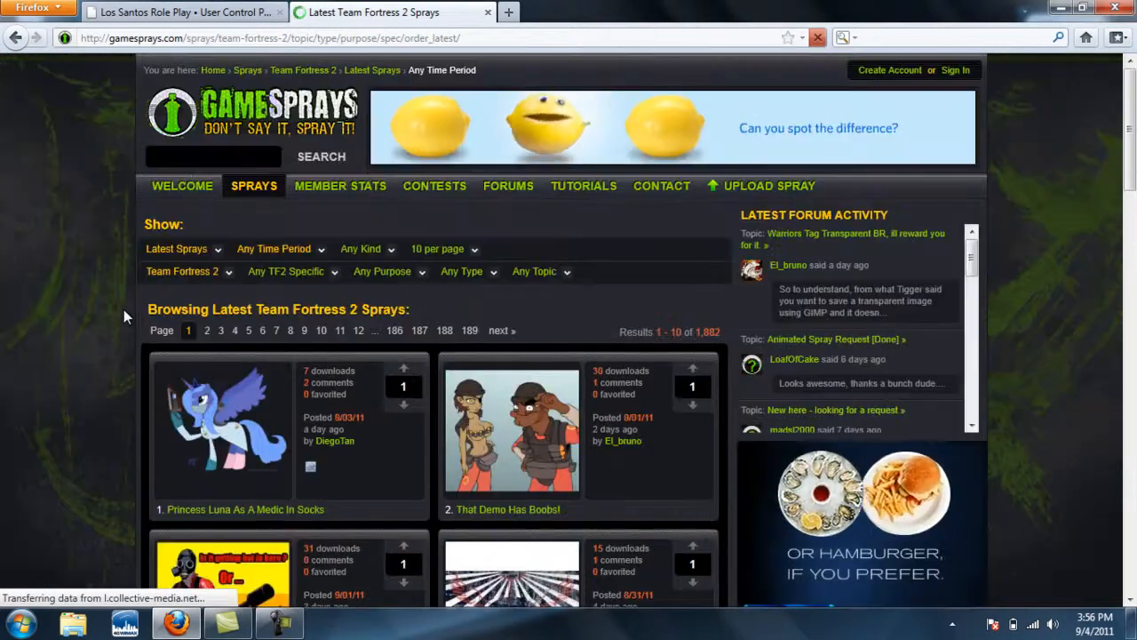
scroll("down", 3)
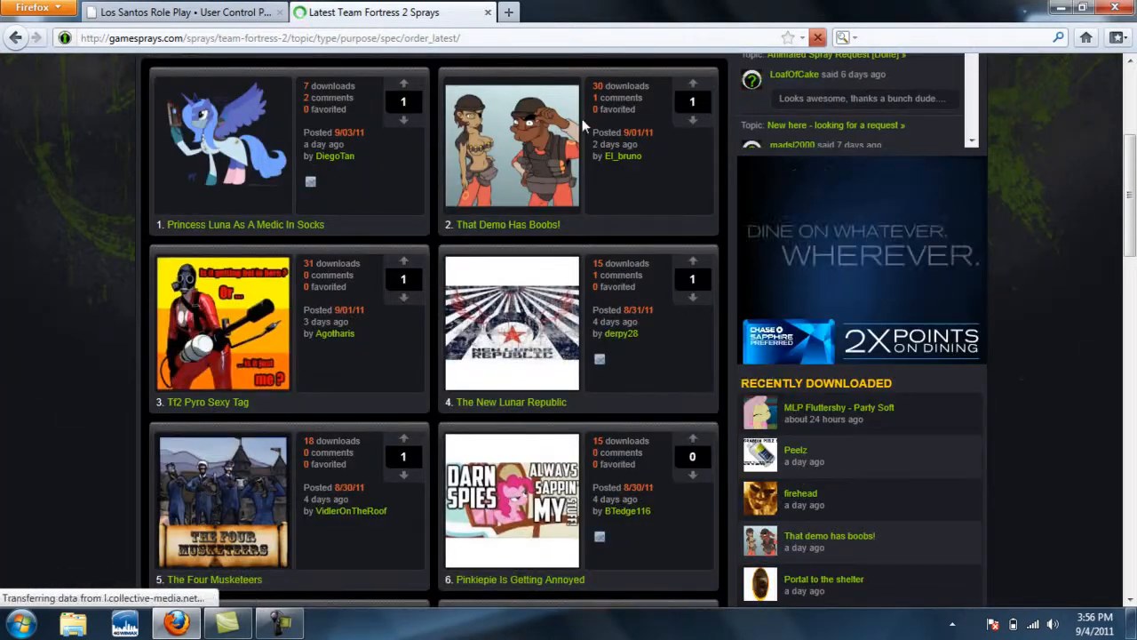
Step: Open the That Demo Has Boobs! spray page and start its download
left_click(511, 147)
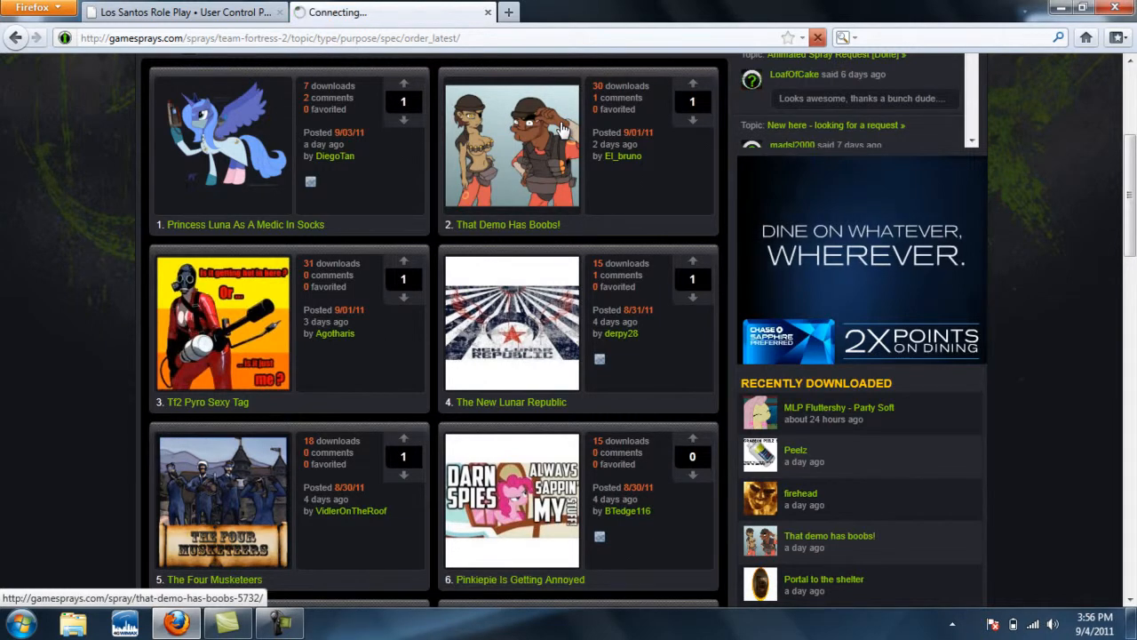
left_click(511, 147)
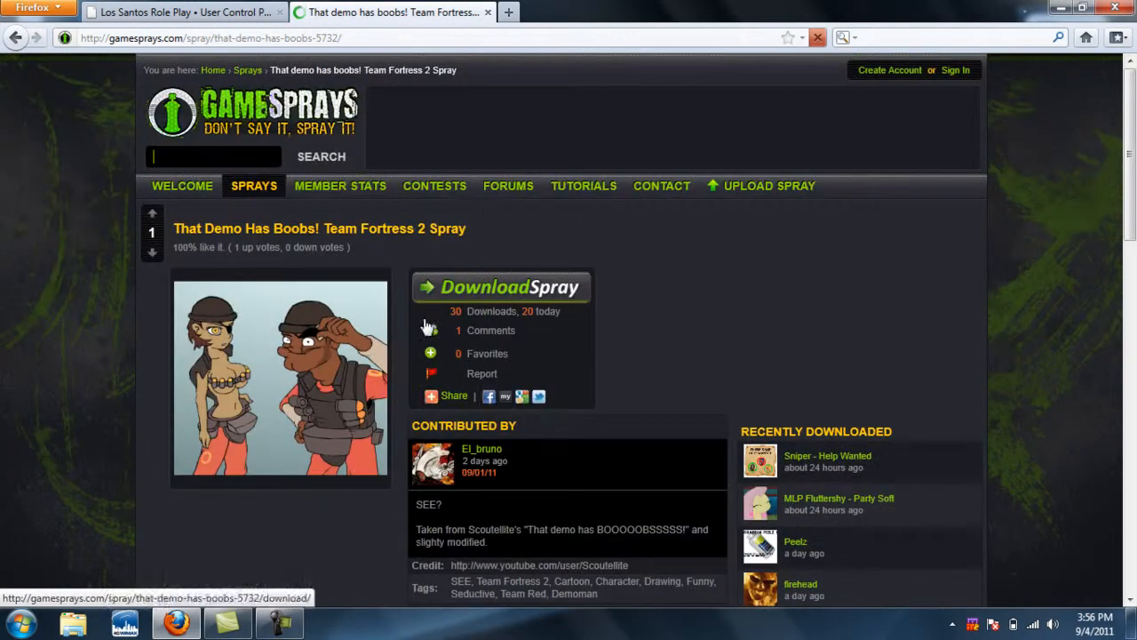
left_click(501, 286)
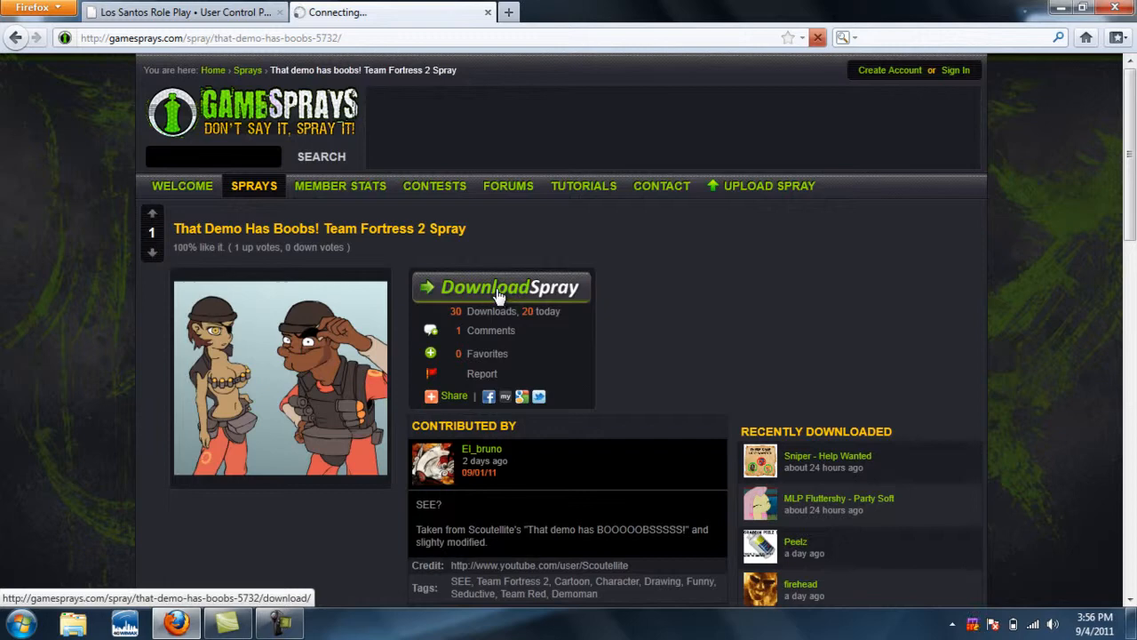
Step: Save the that-demo-has-boobs-5732_file.rar archive to disk from the download dialog
left_click(497, 286)
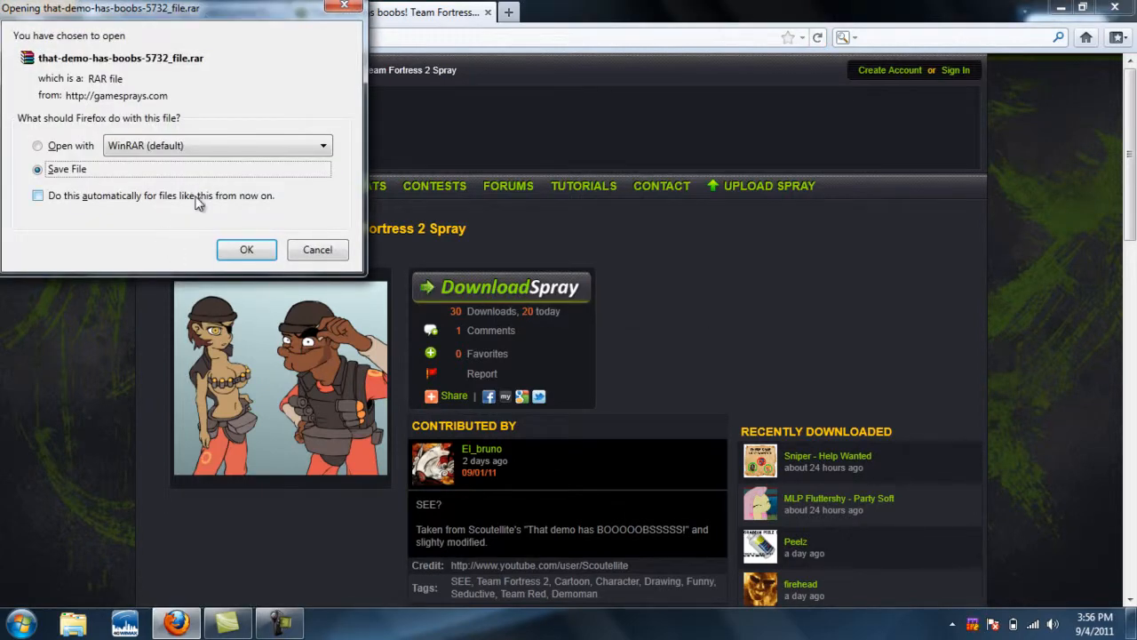
mouse_move(325, 327)
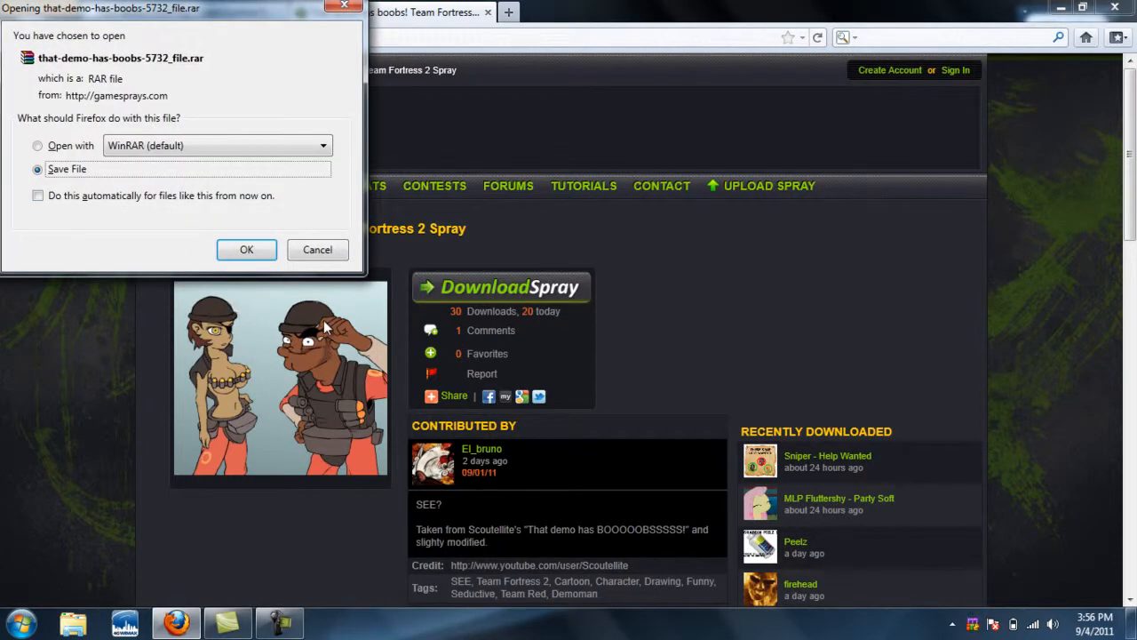
mouse_move(246, 250)
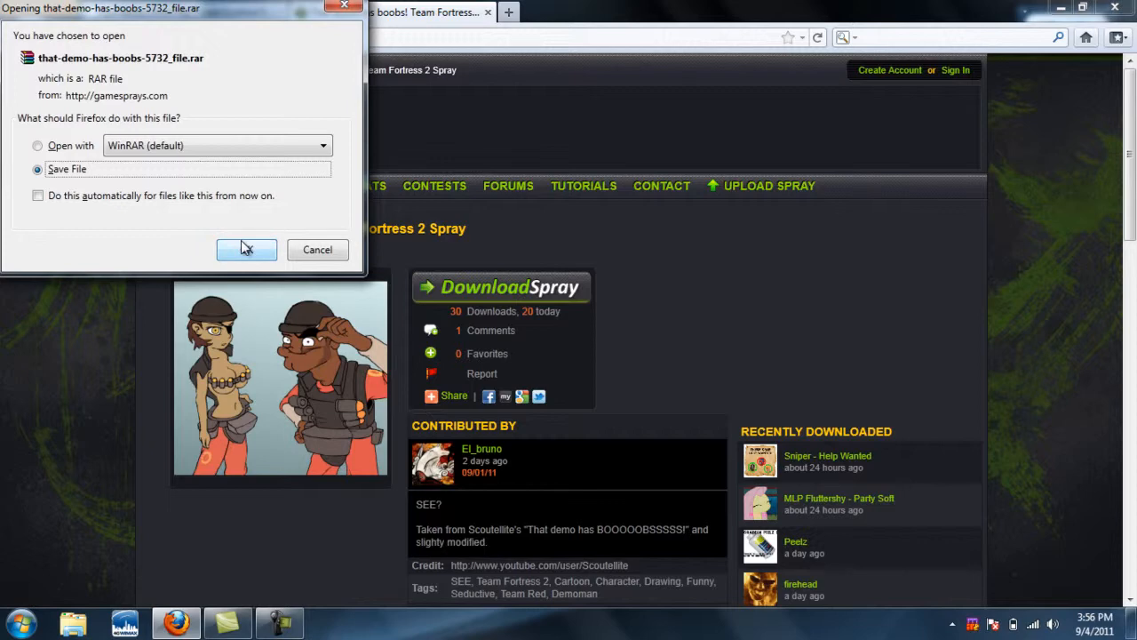
left_click(37, 145)
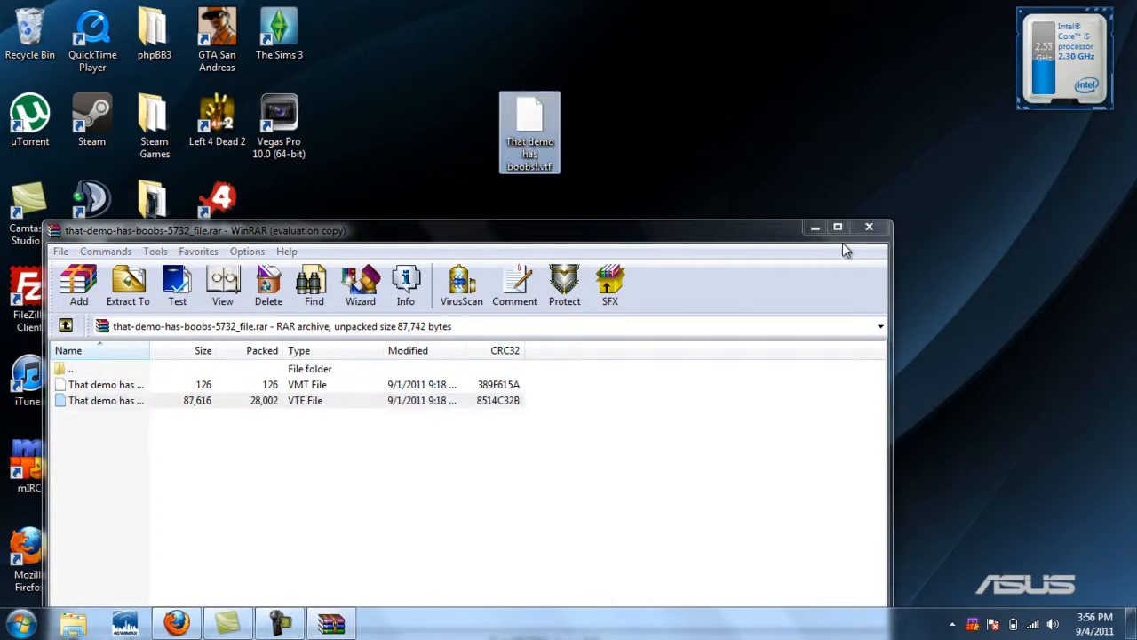
Step: Close the WinRAR archive window, leaving the extracted VTF file on the desktop
left_click(869, 227)
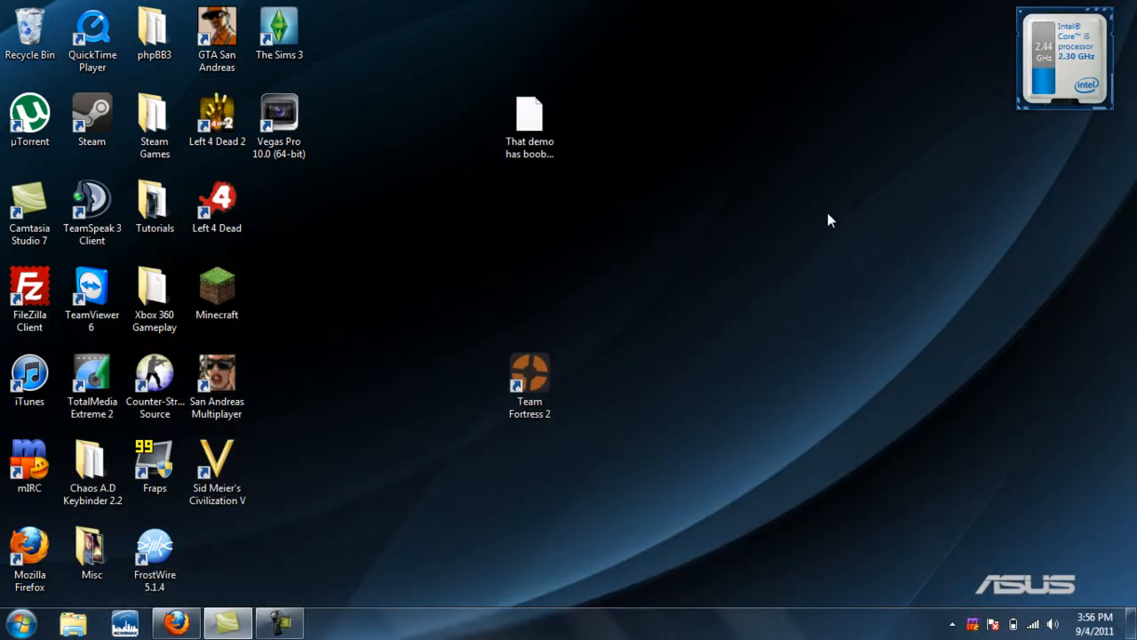
mouse_move(842, 223)
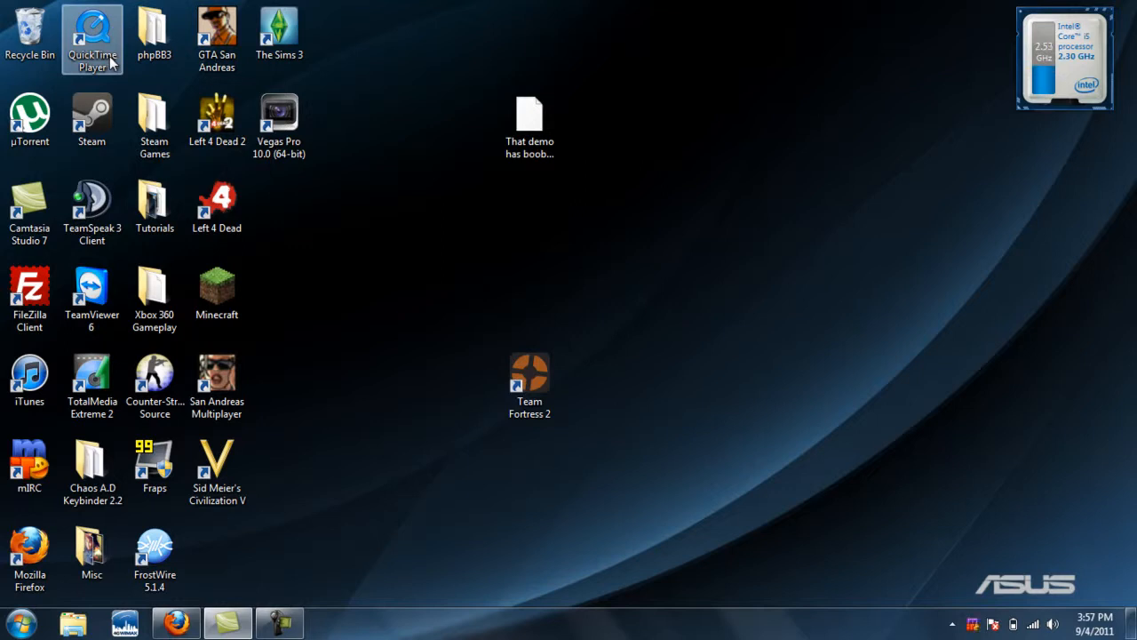
mouse_move(320, 536)
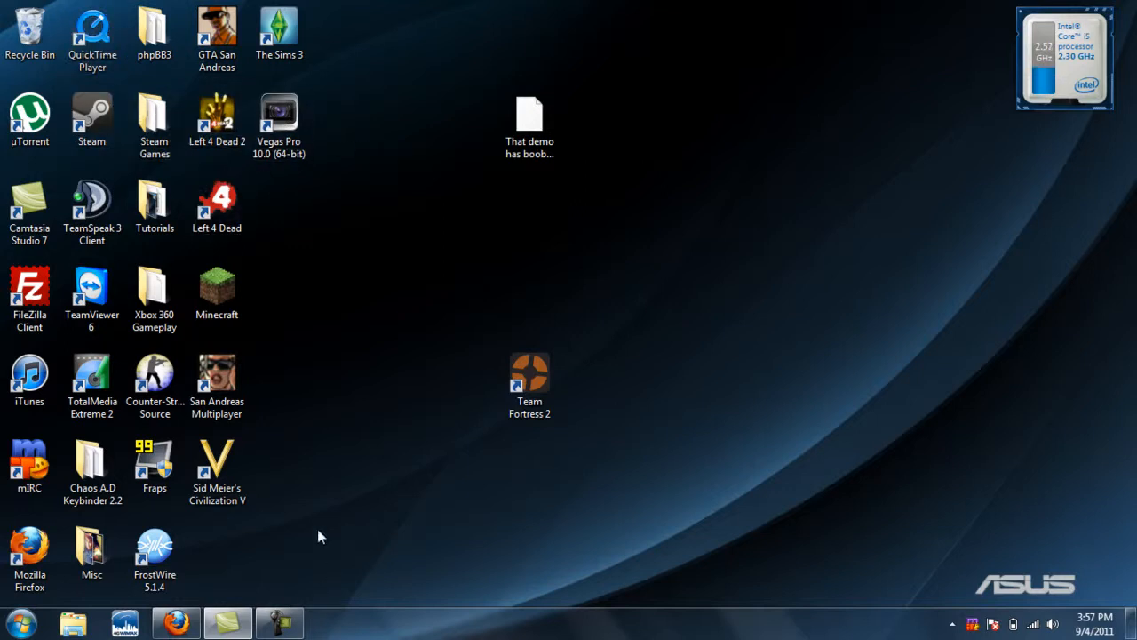
Step: Open the Steam install location from its shortcut and browse into steamapps
right_click(91, 120)
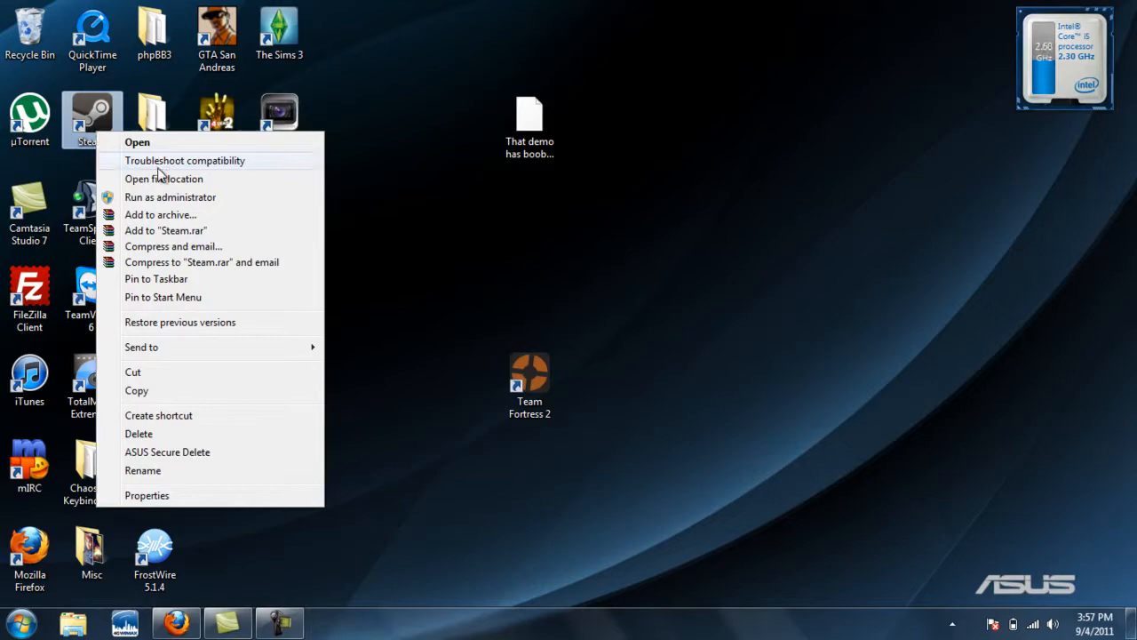
left_click(163, 178)
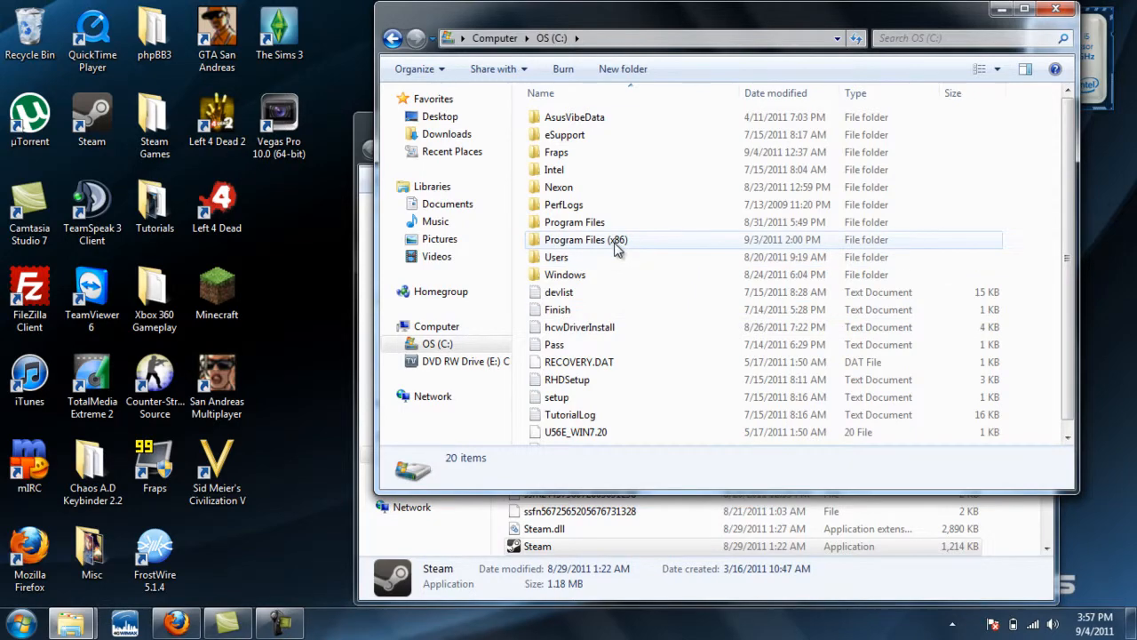
double_click(586, 239)
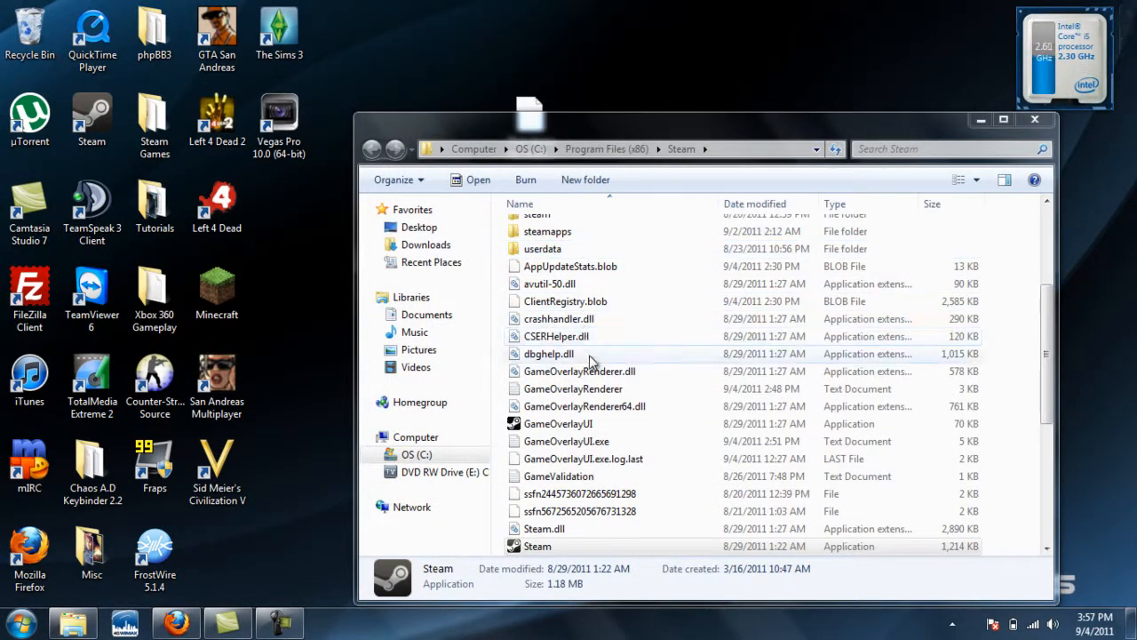
double_click(547, 231)
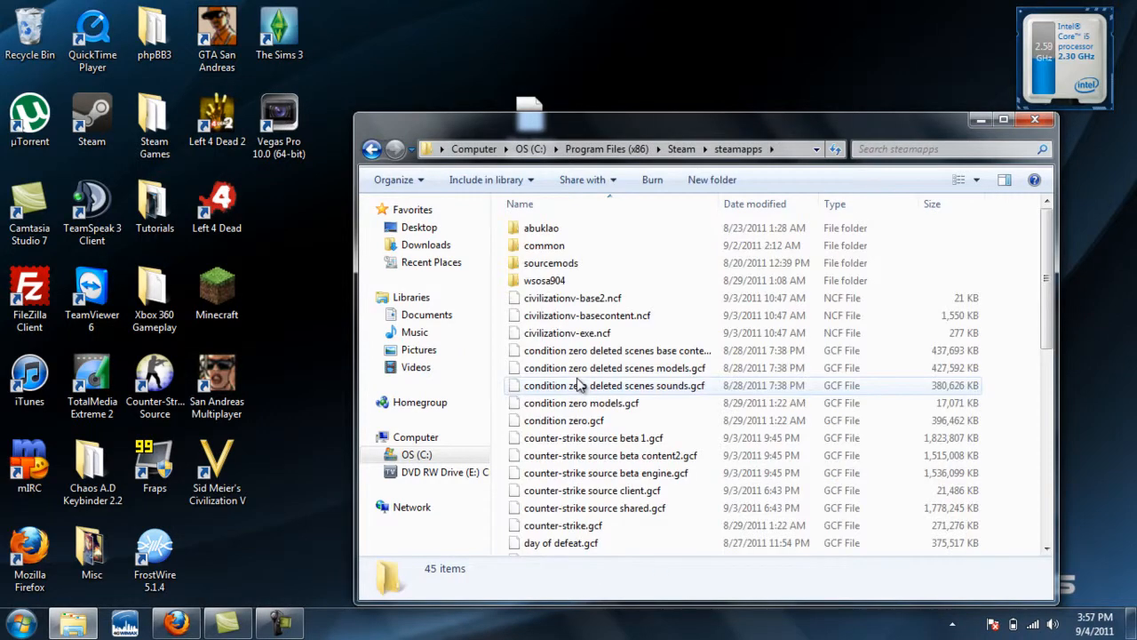
Step: Browse down into the team fortress 2 folder's tf directory and its subfolder
double_click(545, 279)
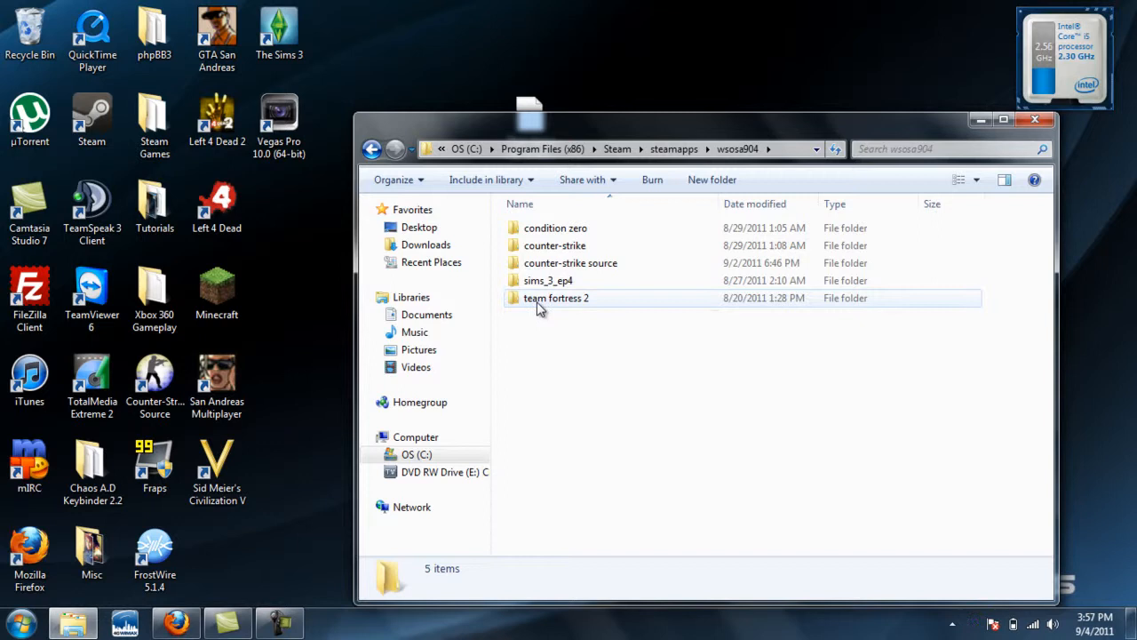
double_click(556, 298)
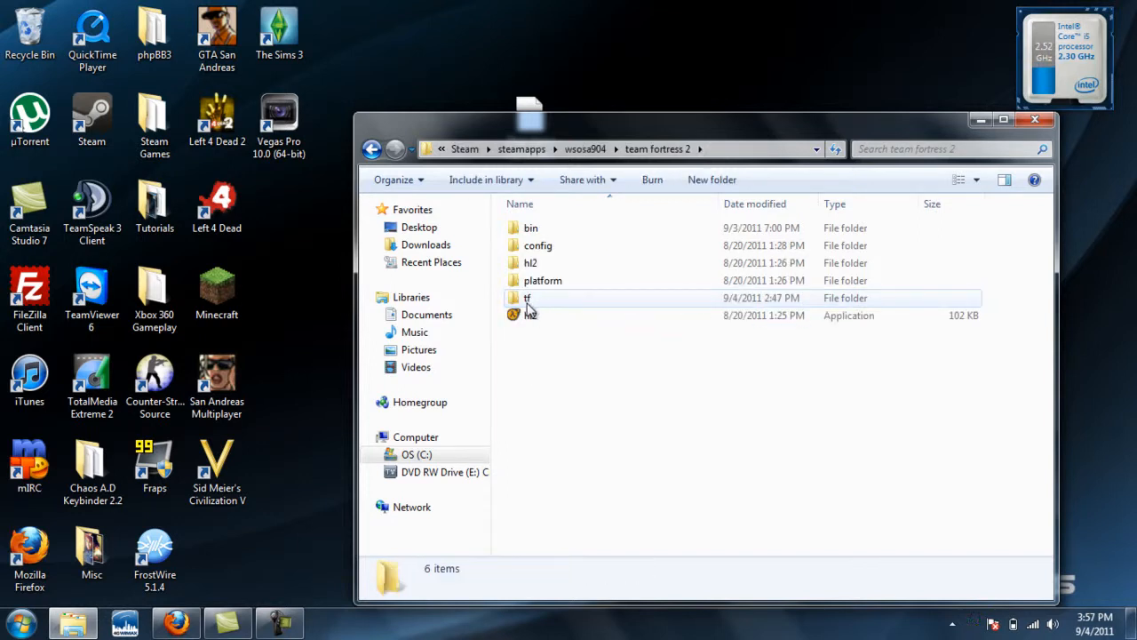
double_click(527, 298)
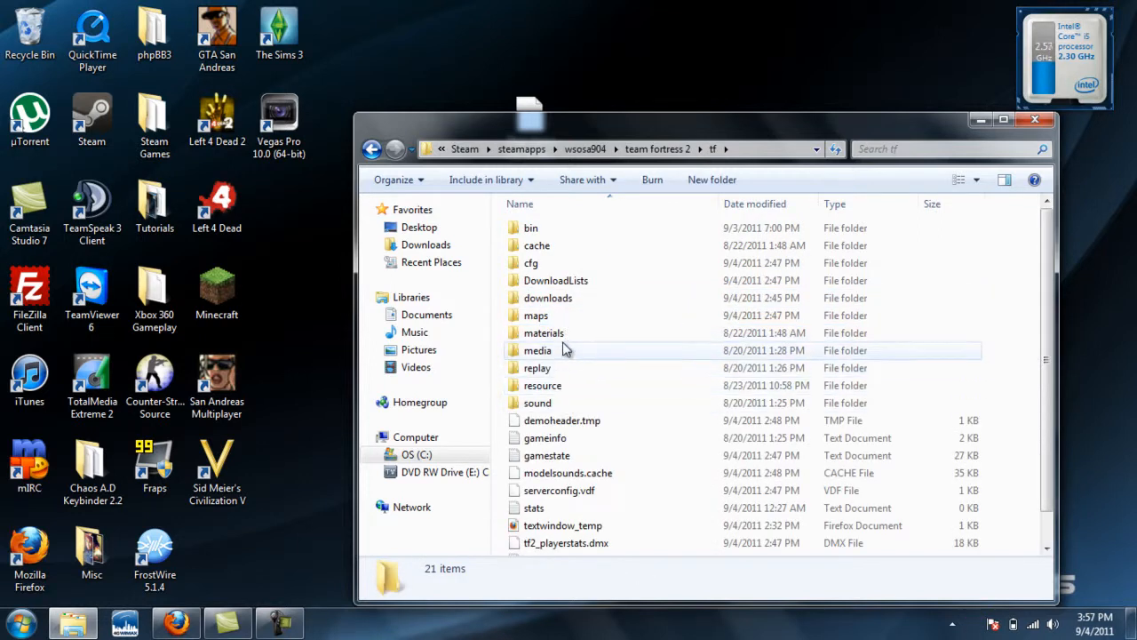
double_click(544, 332)
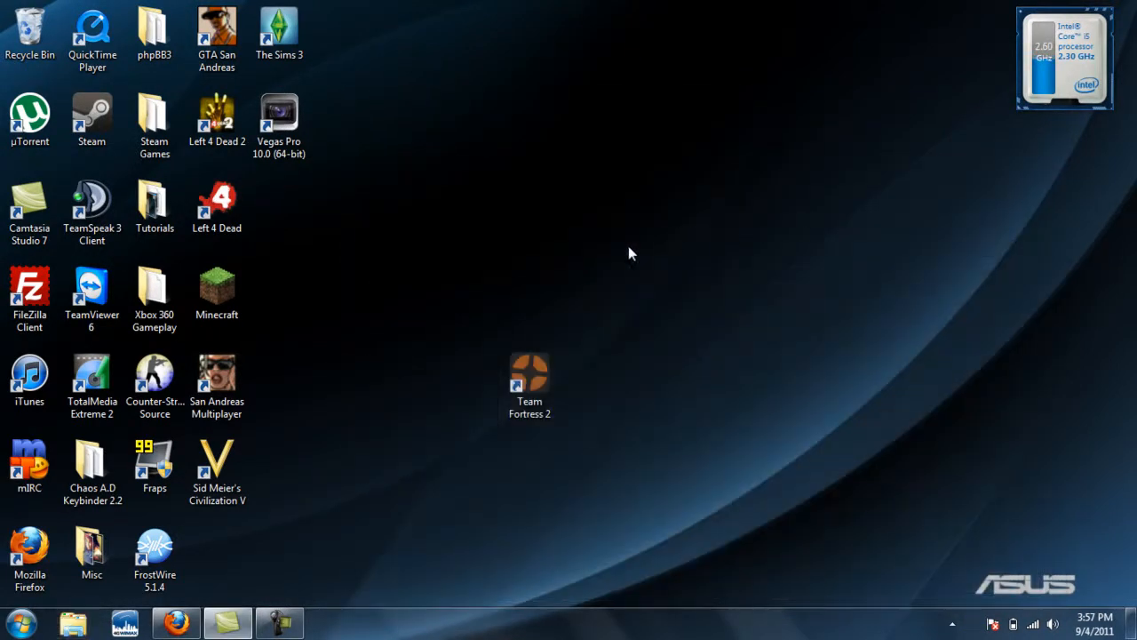
mouse_move(576, 423)
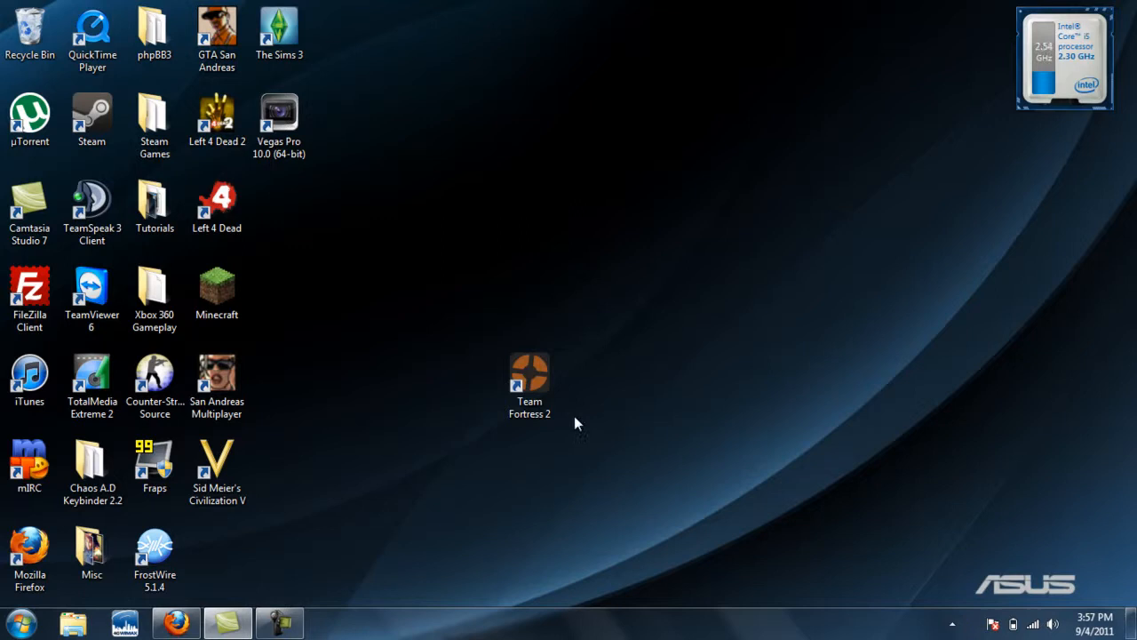
mouse_move(435, 375)
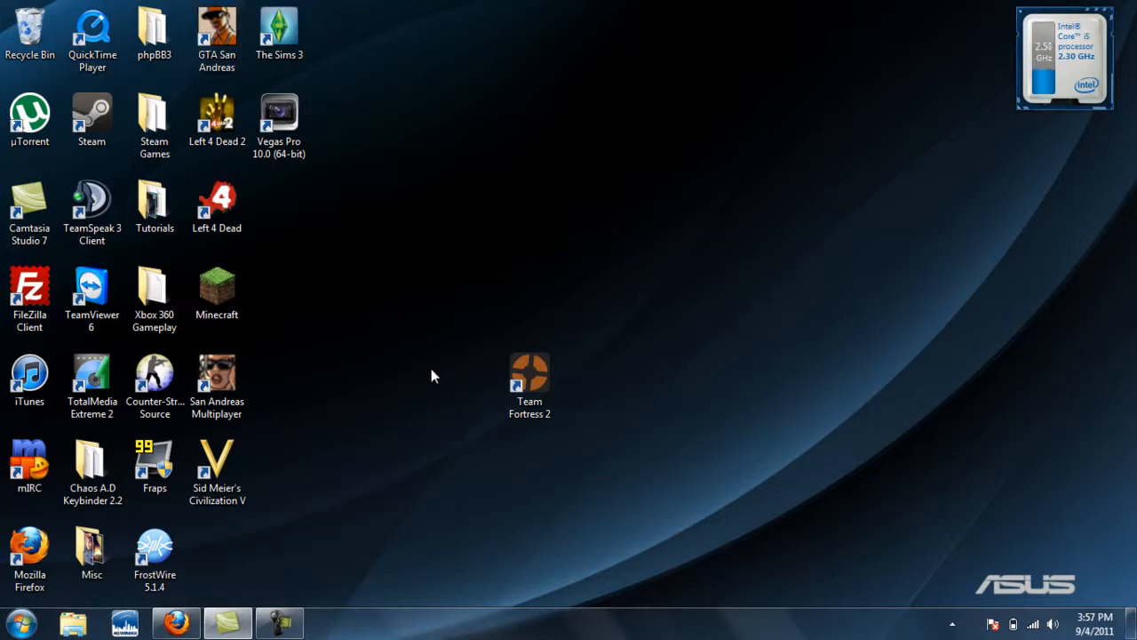
Step: Move the Team Fortress 2 shortcut back up beside the other desktop icons
left_click_drag(529, 387, 342, 213)
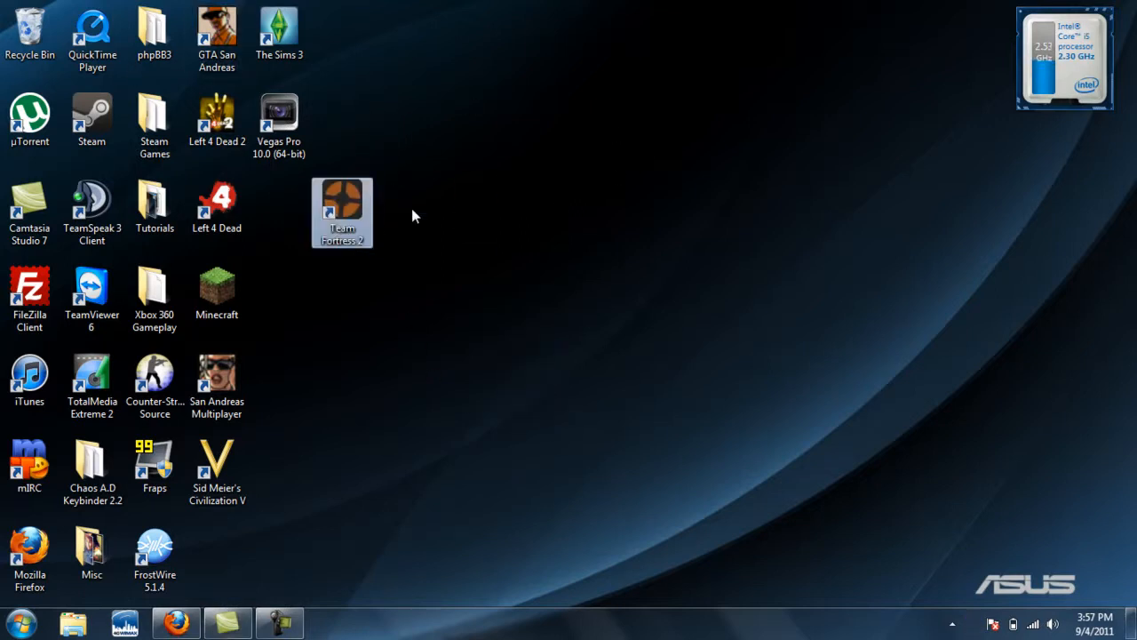
mouse_move(402, 227)
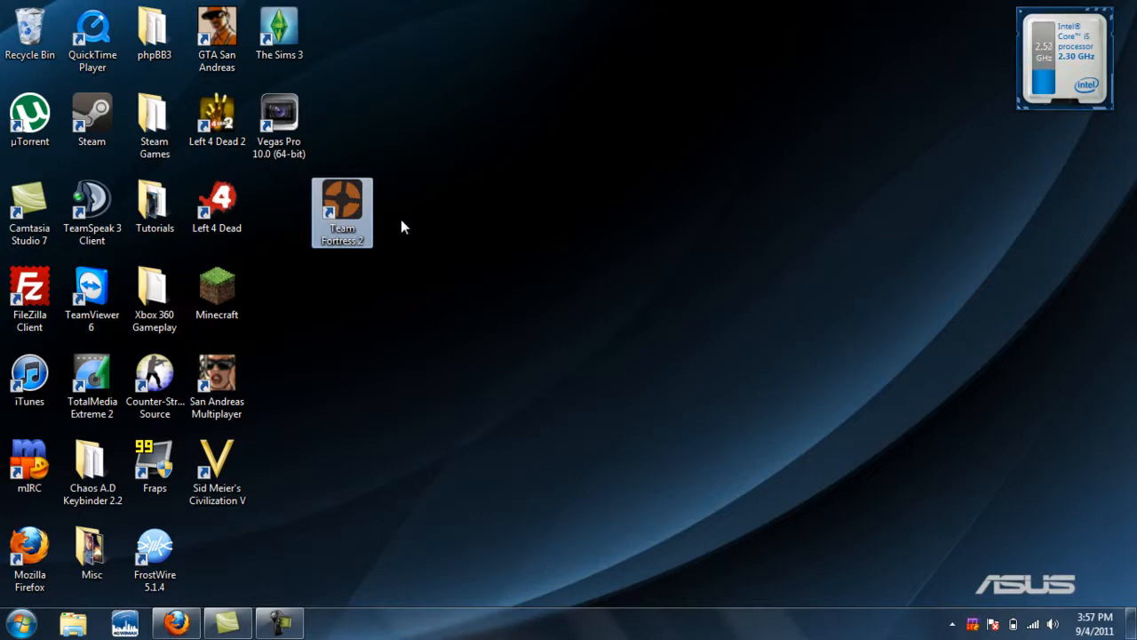
Step: Launch Team Fortress 2 from its shortcut and bring up the Options dialog
double_click(342, 206)
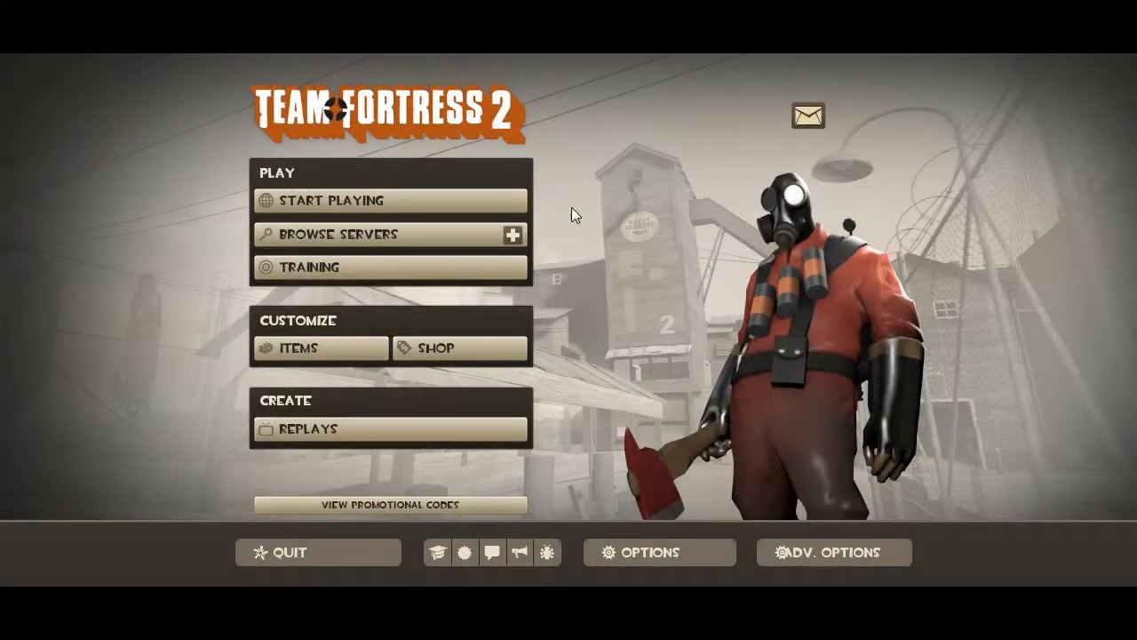
mouse_move(794, 149)
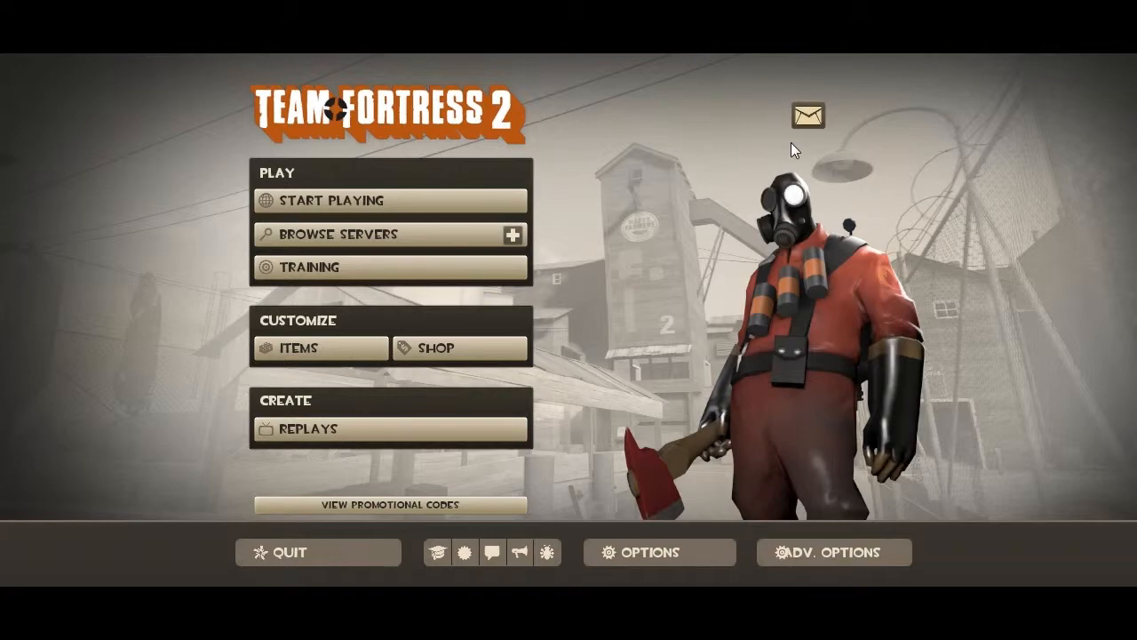
mouse_move(822, 160)
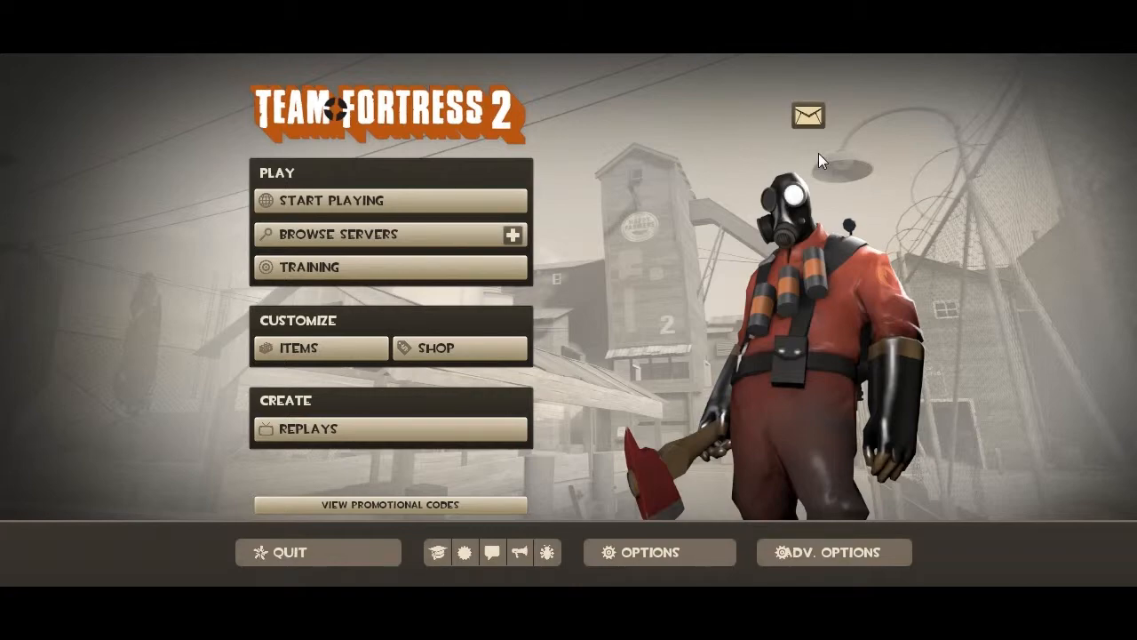
left_click(660, 552)
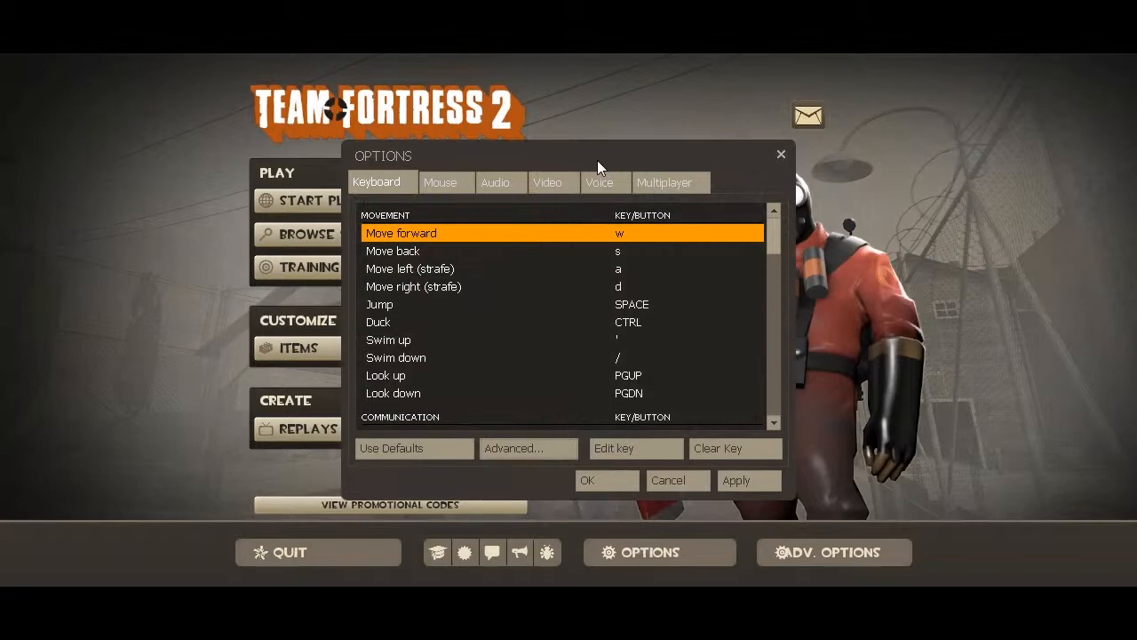
mouse_move(684, 209)
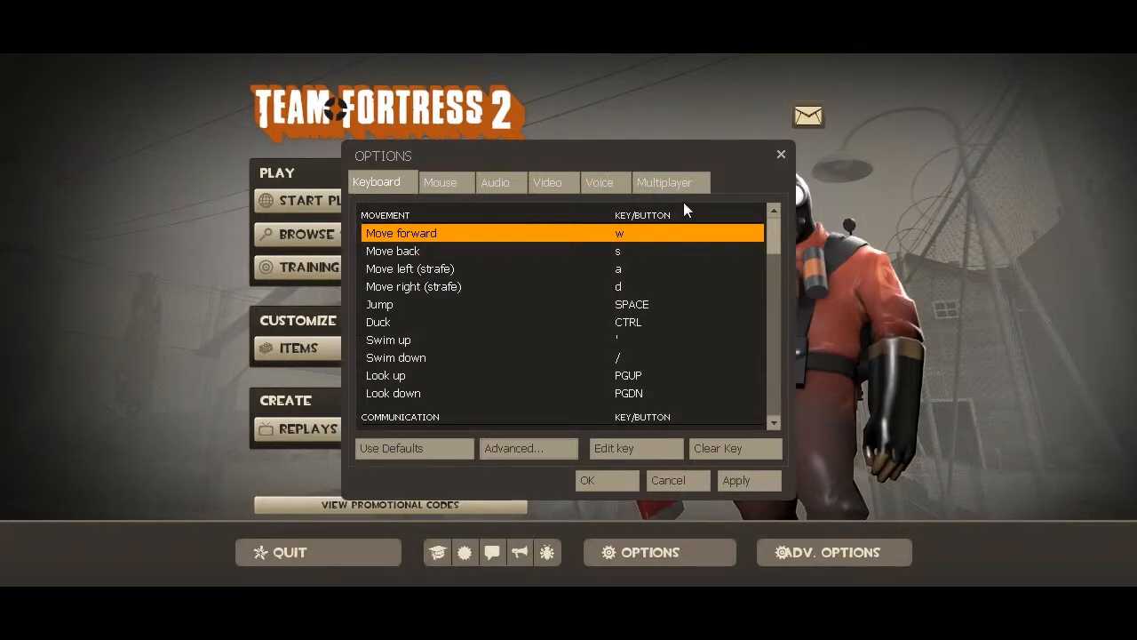
Step: Start Import Spray under Spraypaint image in the Multiplayer settings
left_click(664, 182)
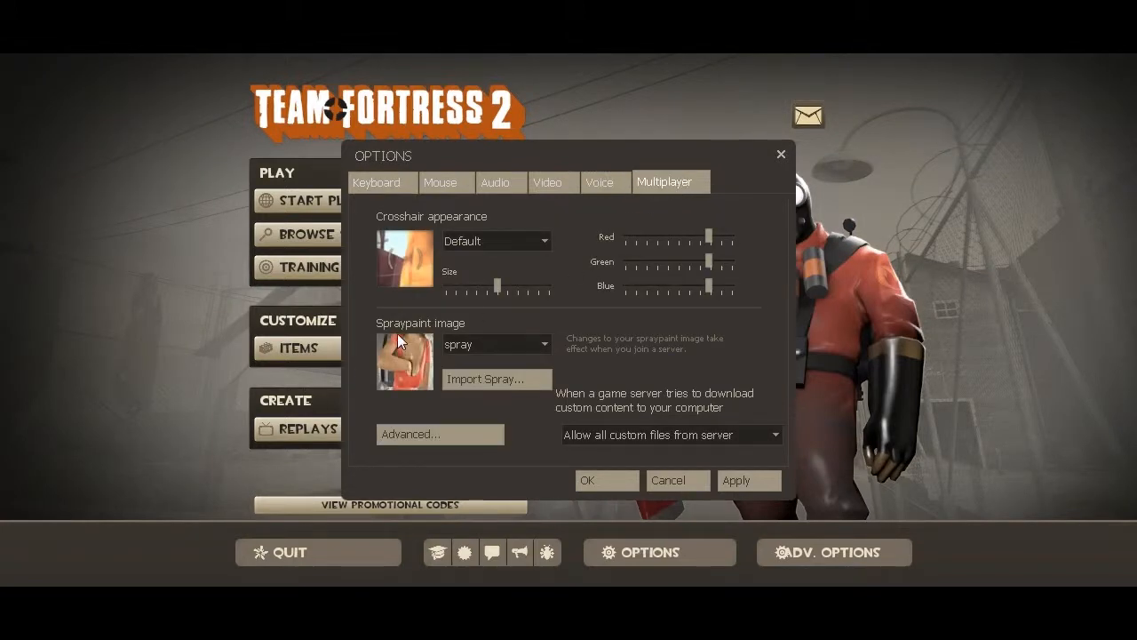
mouse_move(487, 369)
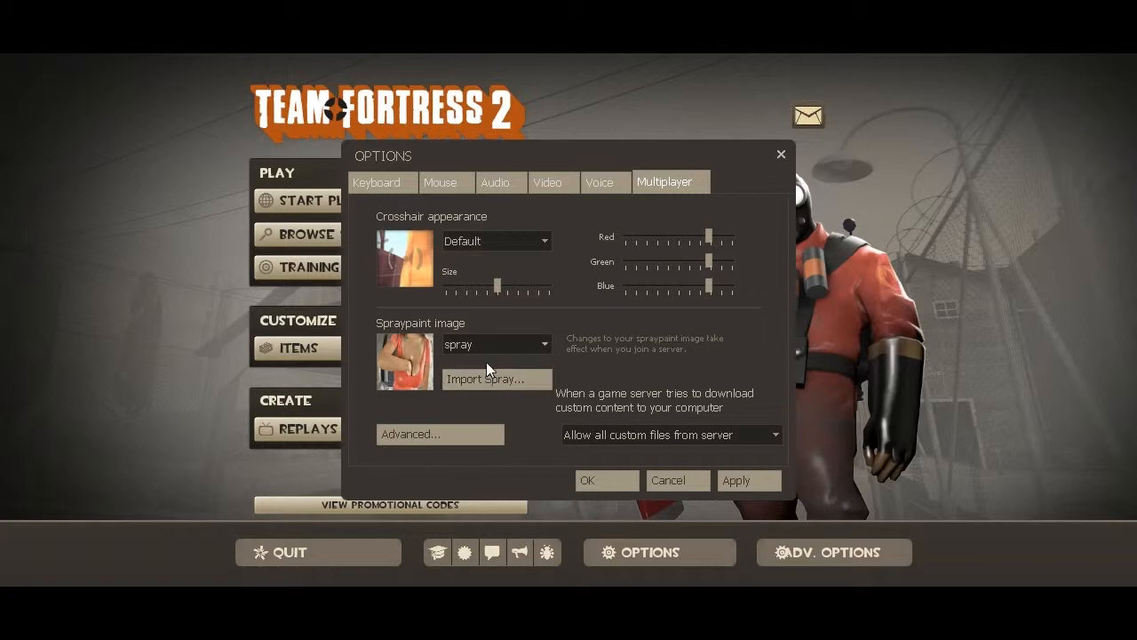
left_click(495, 379)
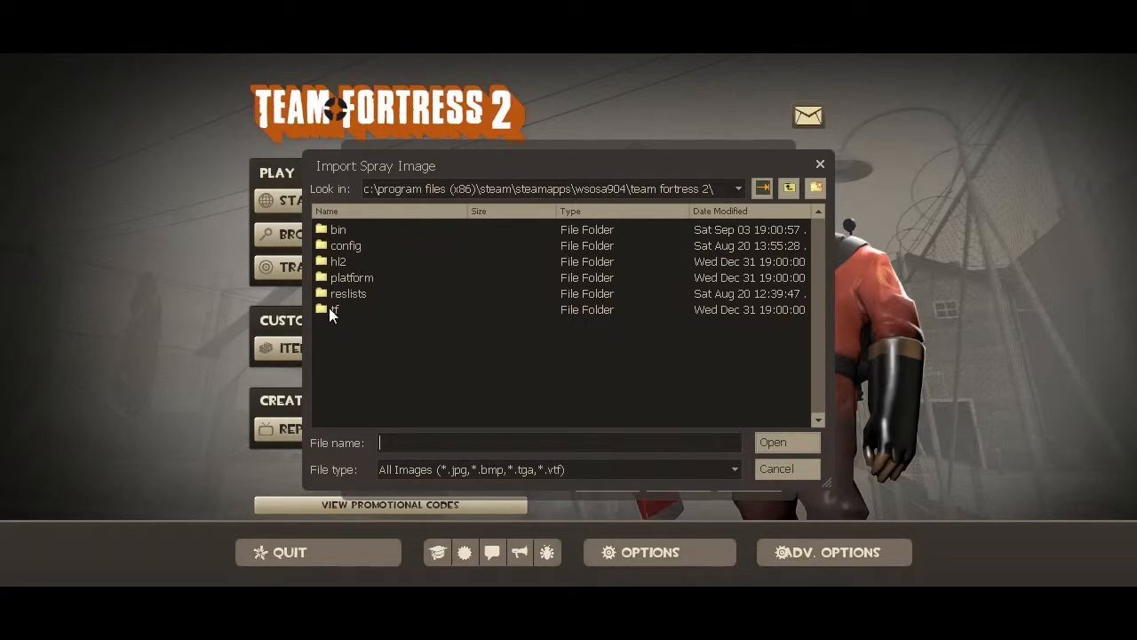
Step: Pick the downloaded demo spray from tf > materials as the spraypaint image and save the settings
double_click(334, 309)
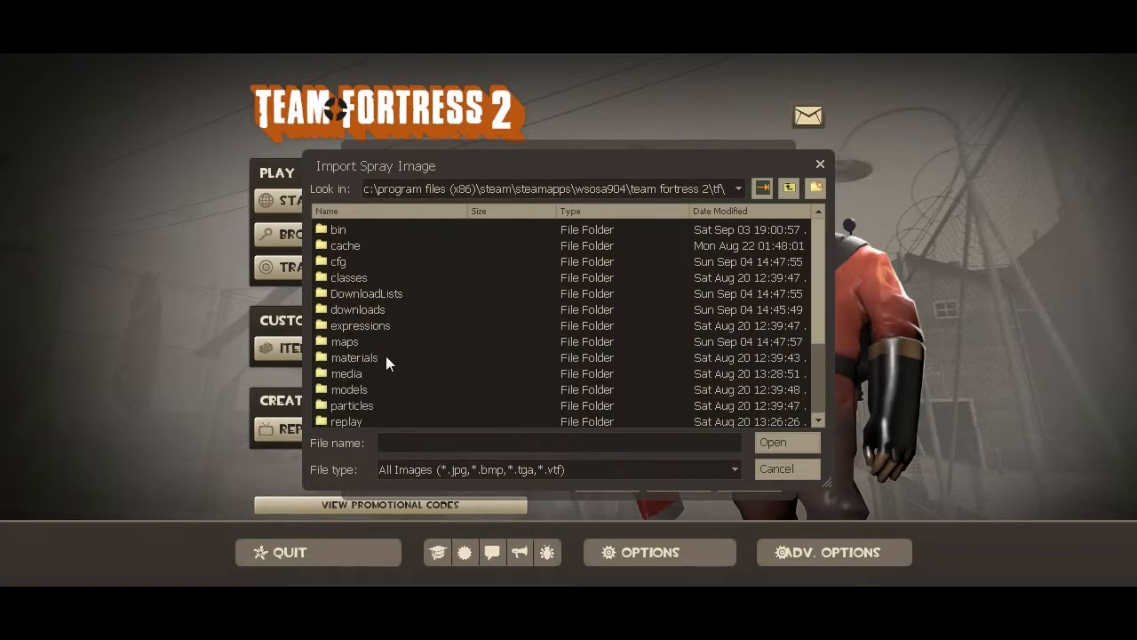
double_click(354, 357)
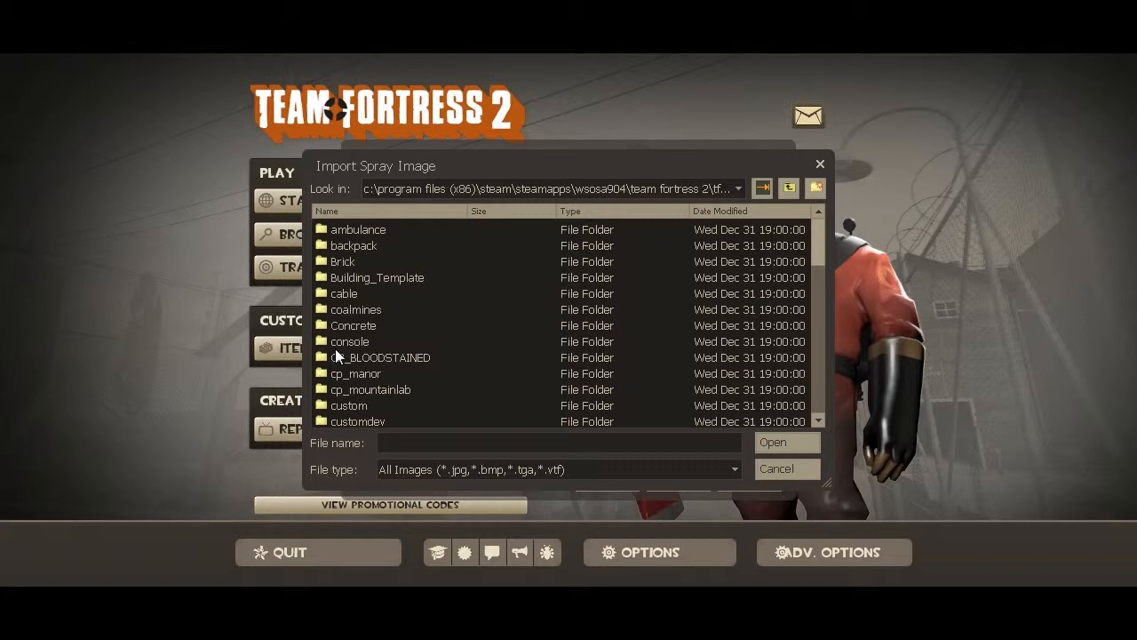
scroll("down", 3)
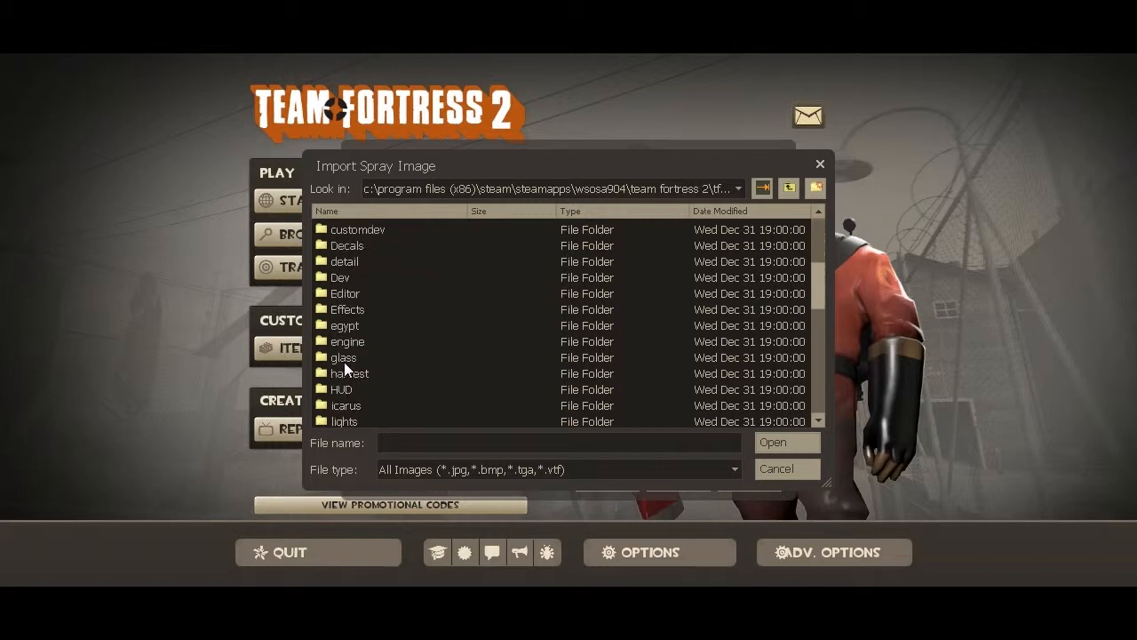
scroll("down", 3)
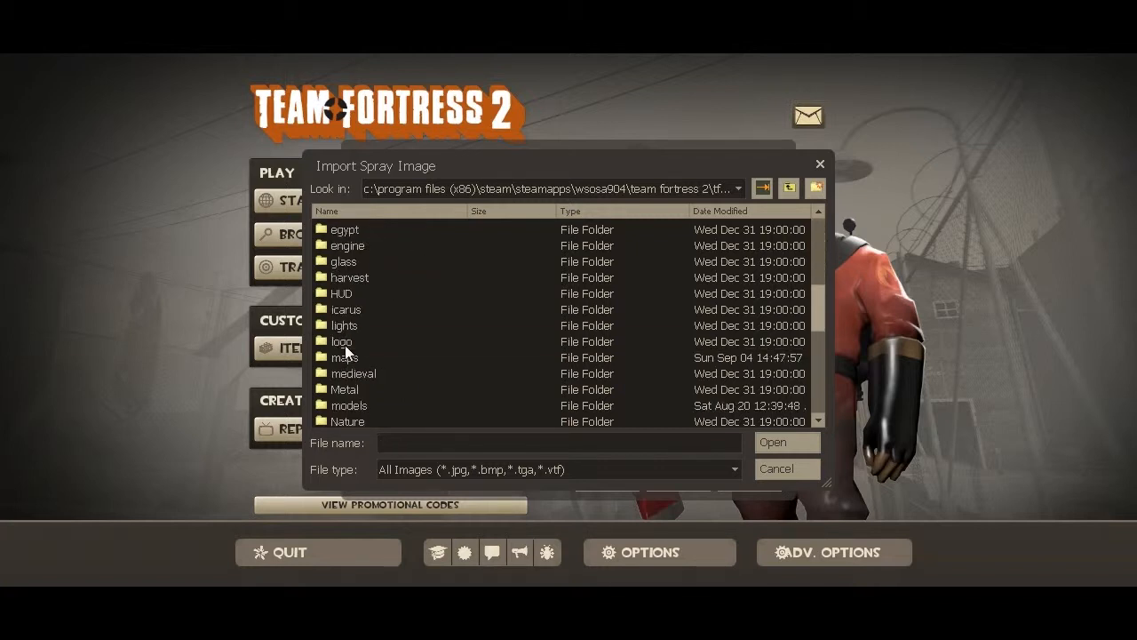
scroll("down", 3)
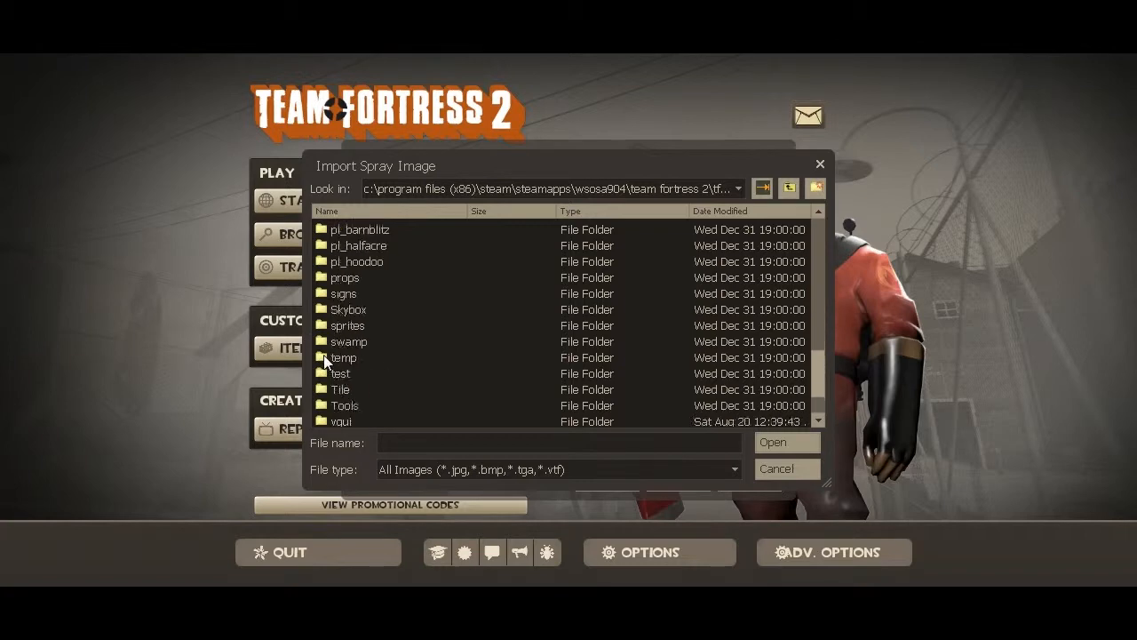
scroll("down", 3)
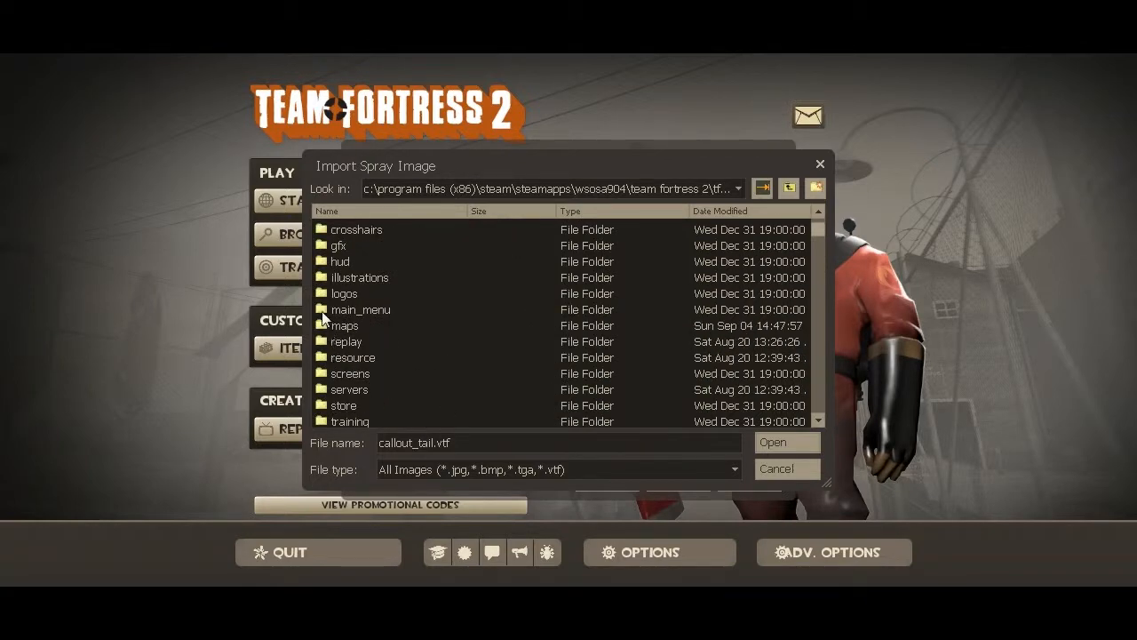
scroll("down", 3)
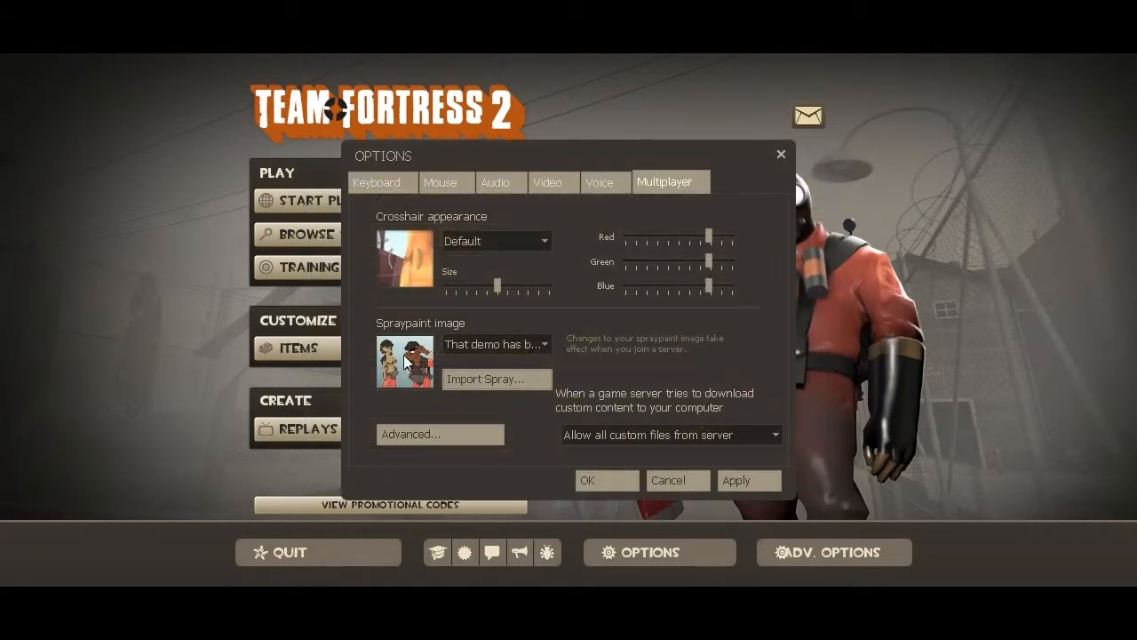
left_click(607, 480)
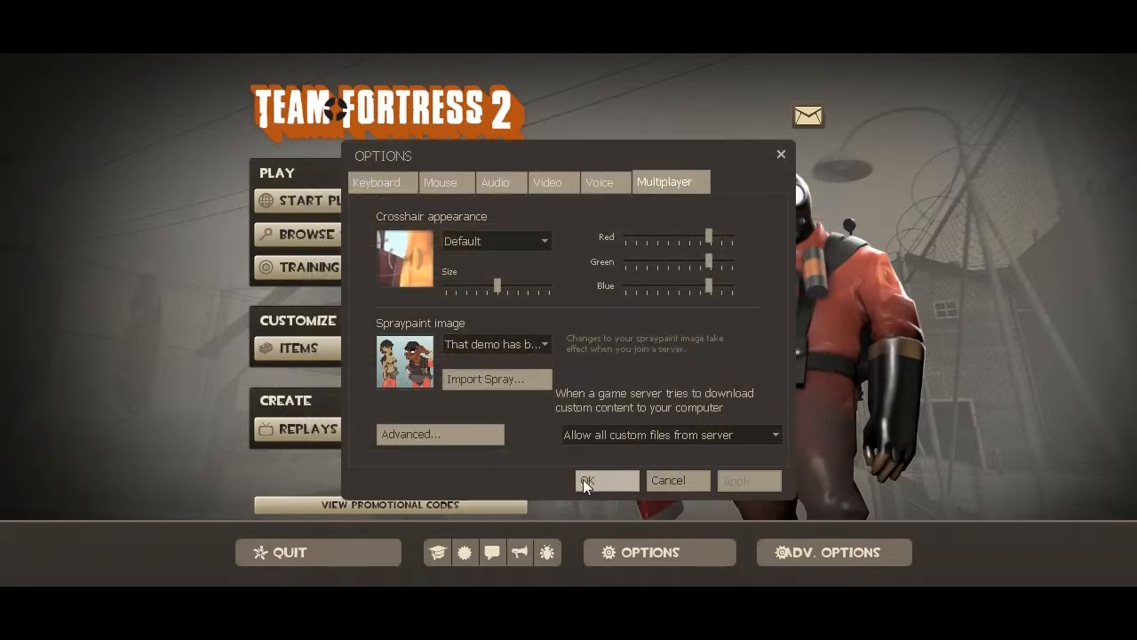
left_click(607, 479)
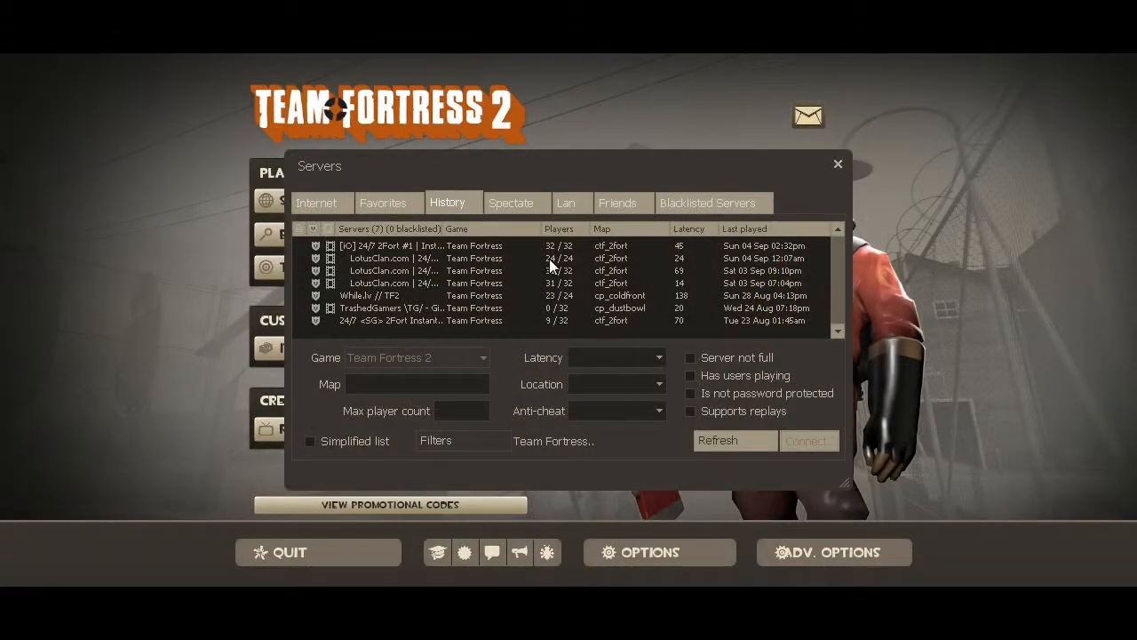
mouse_move(545, 277)
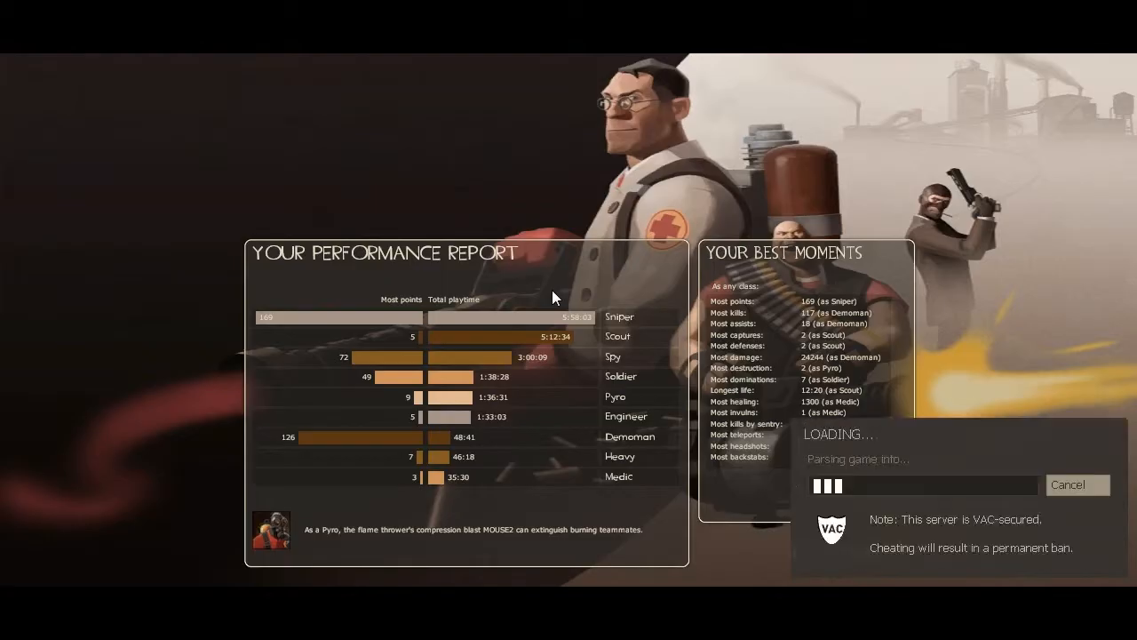
mouse_move(547, 284)
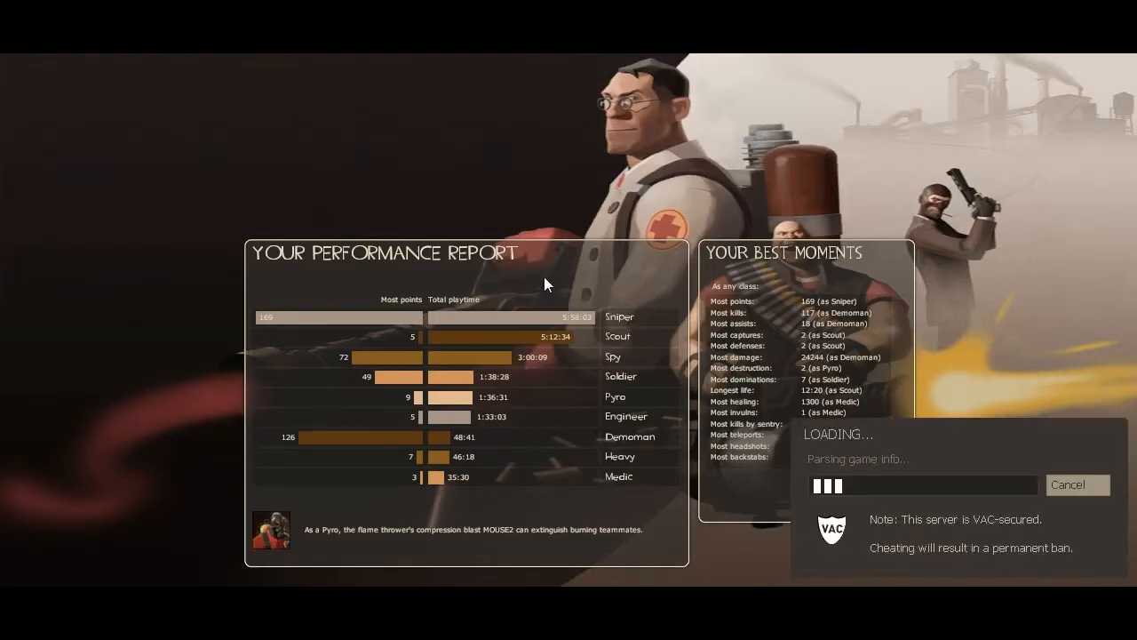
mouse_move(543, 279)
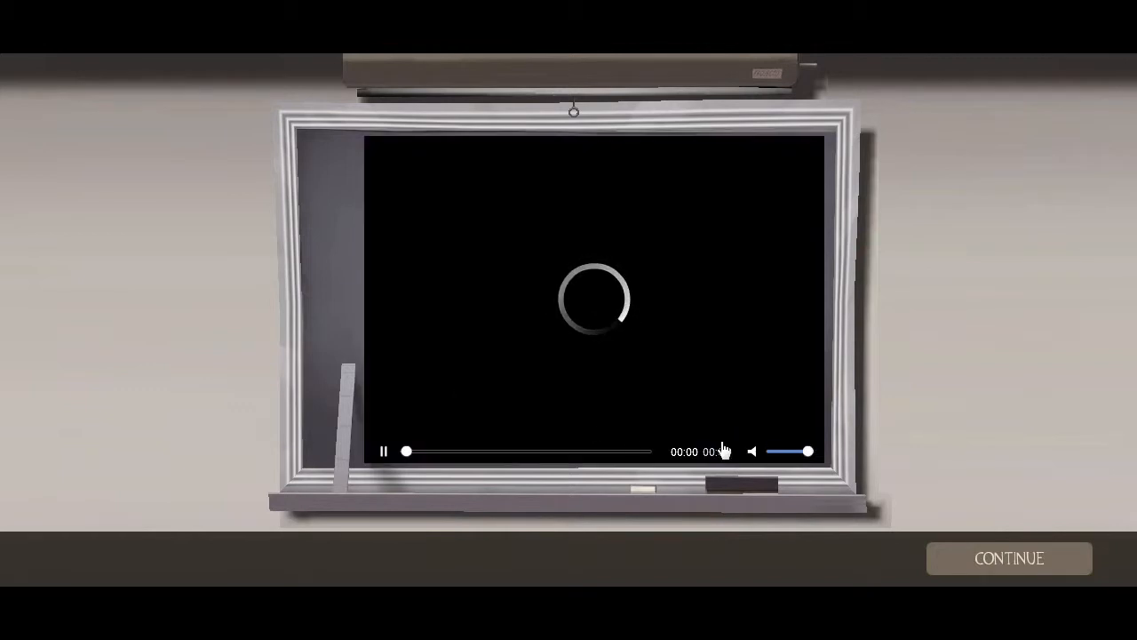
Step: Skip the map intro movie and close the 2Fort briefing to enter the base
left_click(1009, 558)
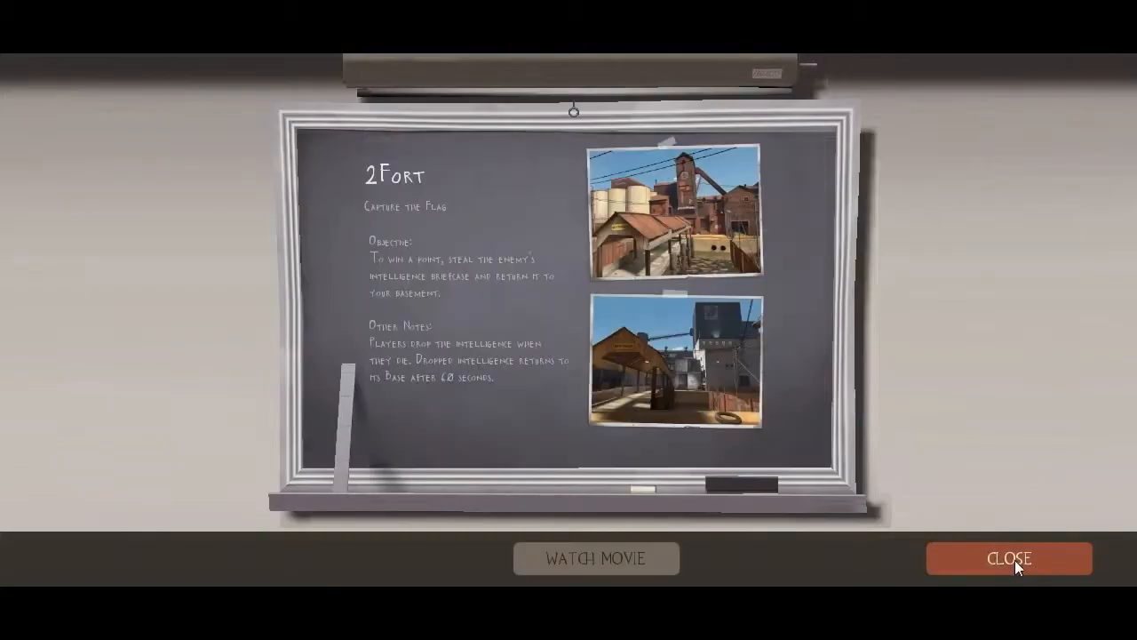
left_click(1009, 558)
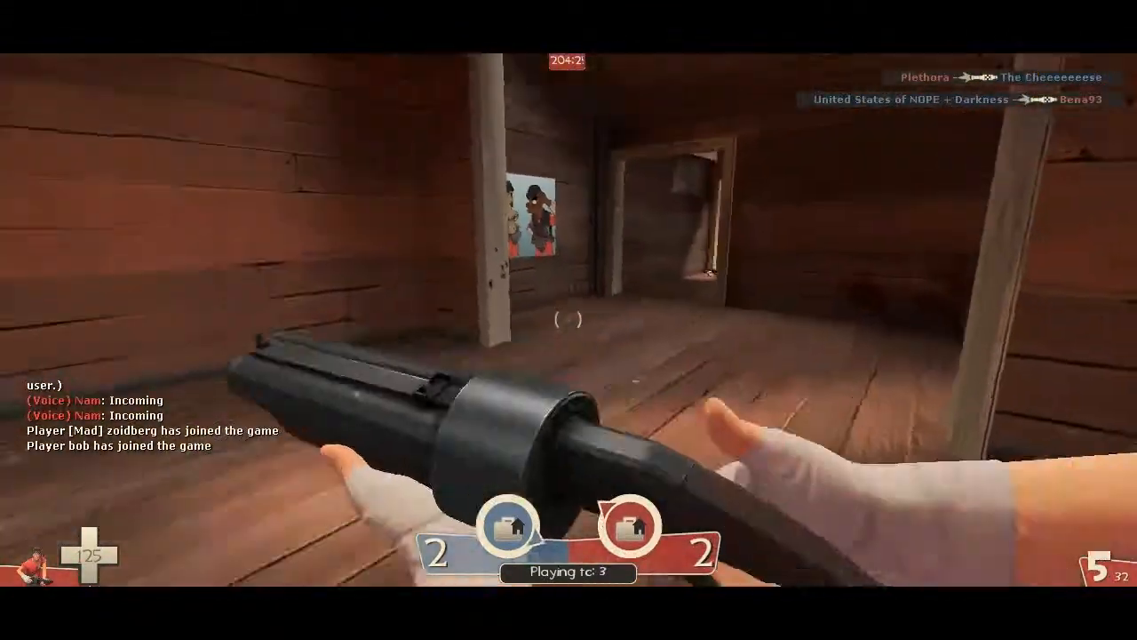
mouse_move(568, 319)
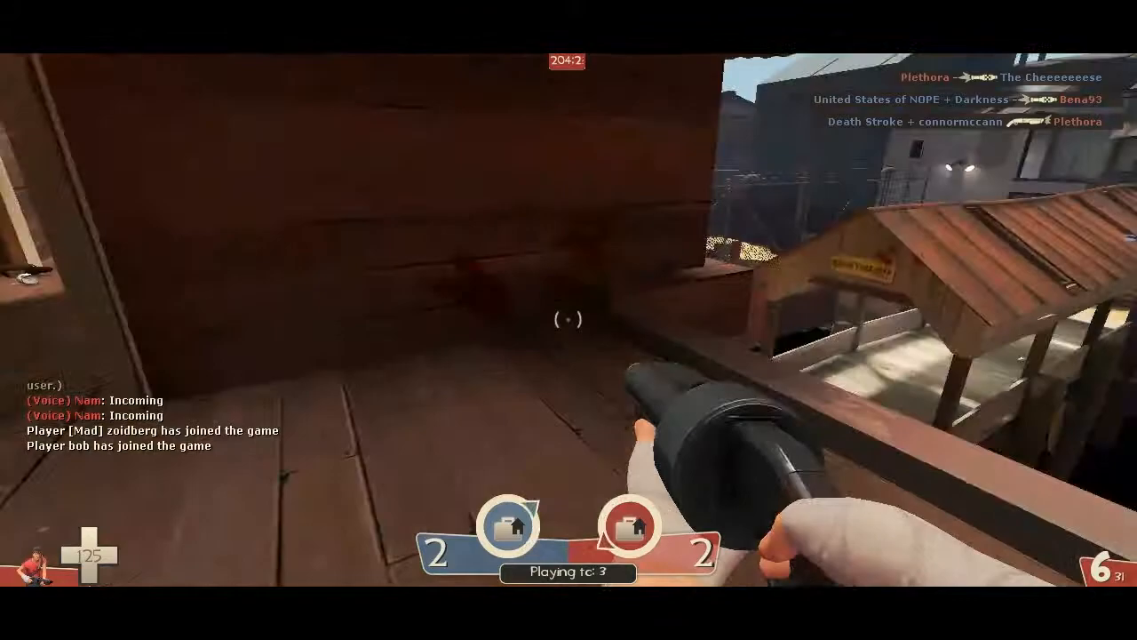